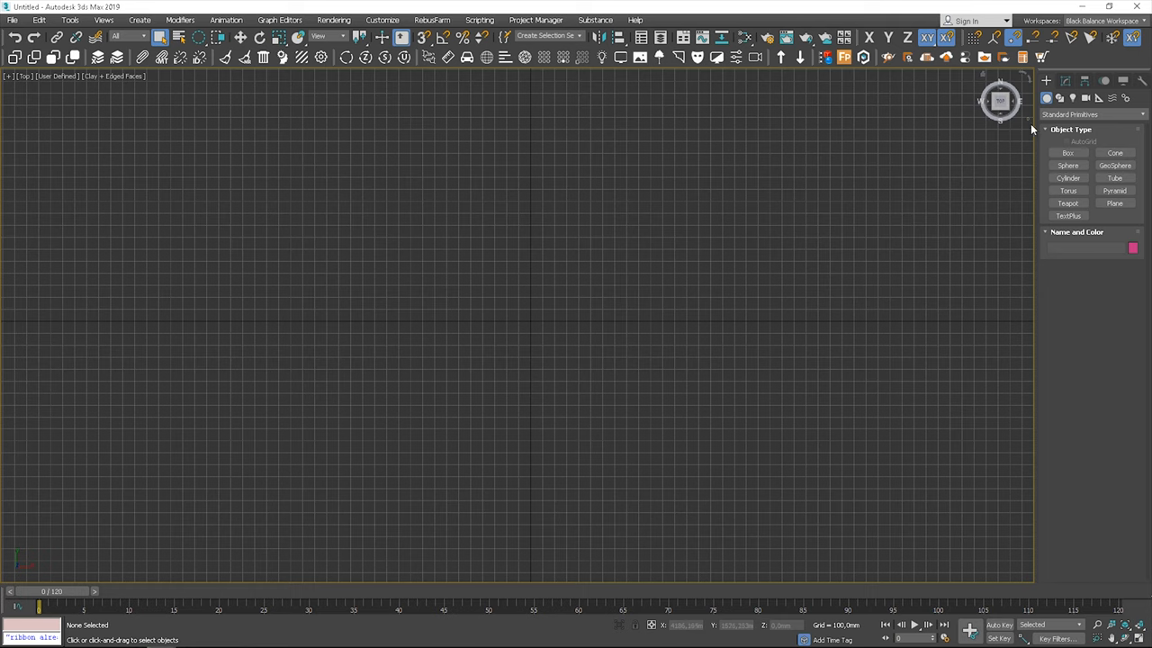
Create a parametric Spiral Stair in the empty scene, placed in the Top viewport
click(1092, 115)
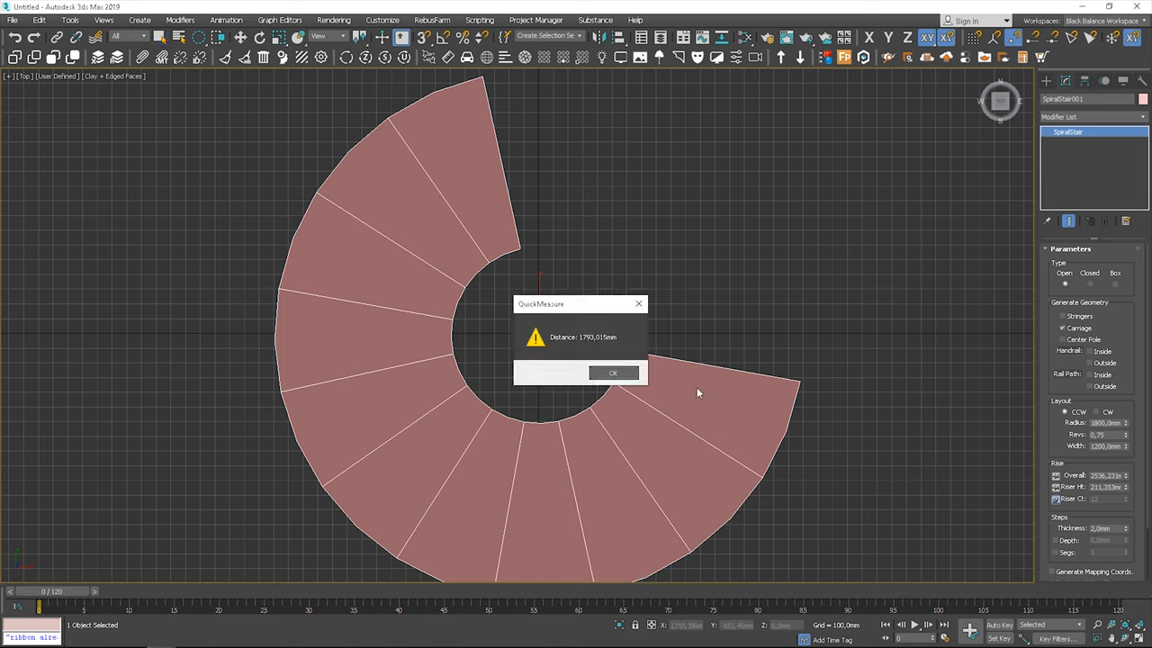
Dismiss both measured Distance messages and view the staircase from the front
click(611, 373)
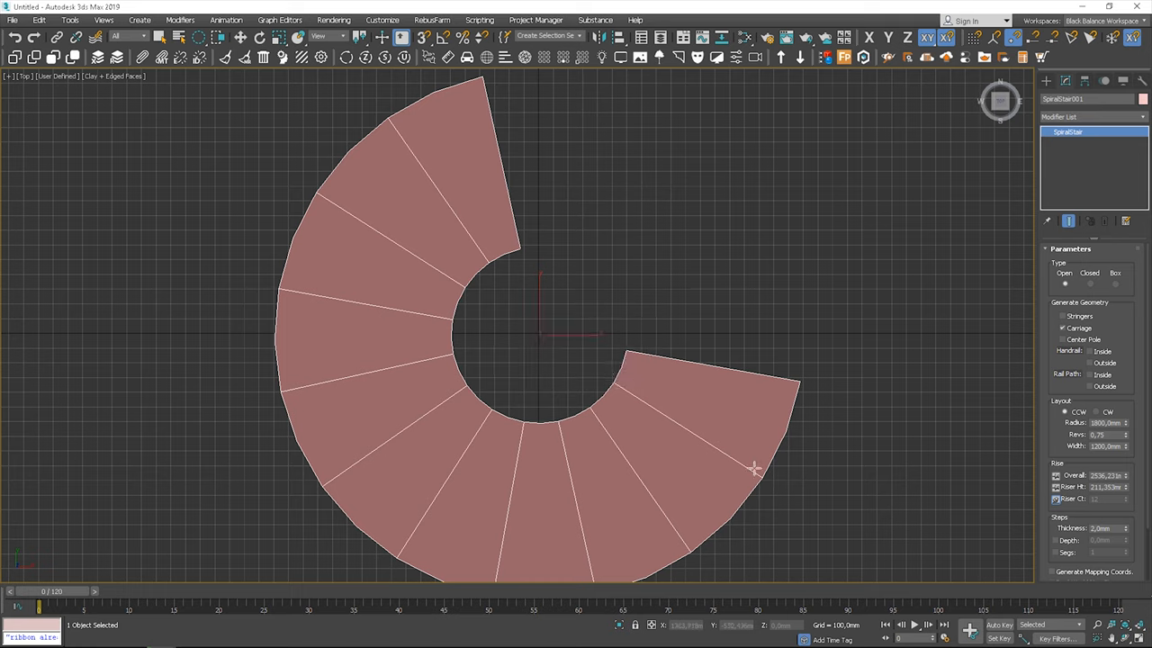
mouse_move(684, 389)
text(3000)
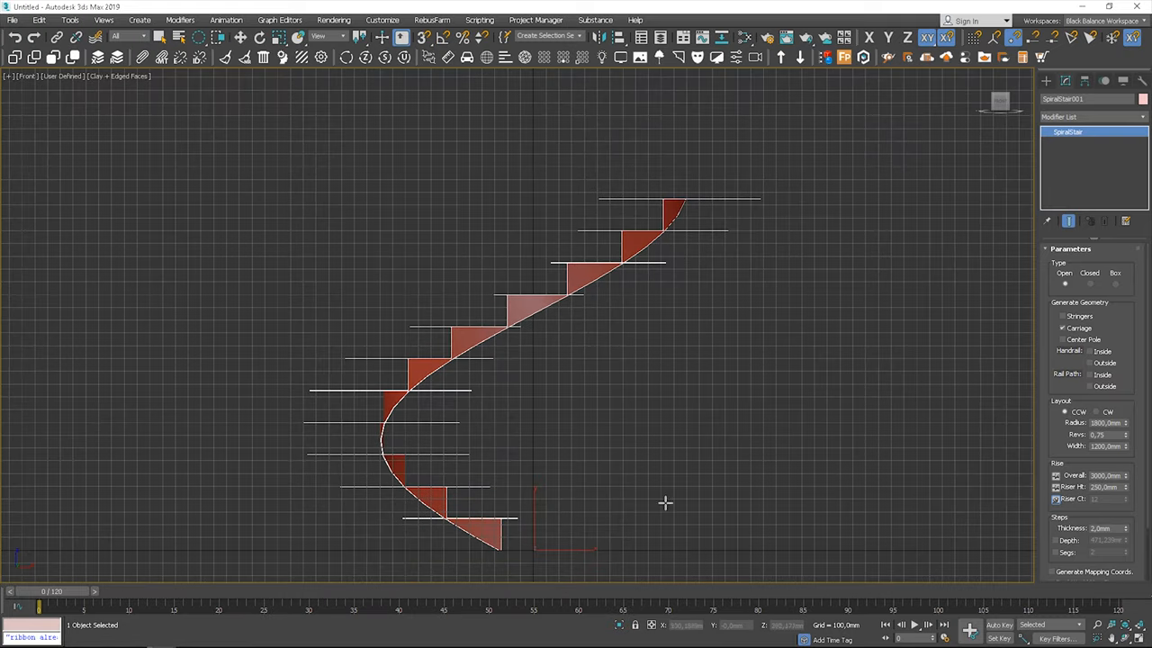
mouse_move(704, 372)
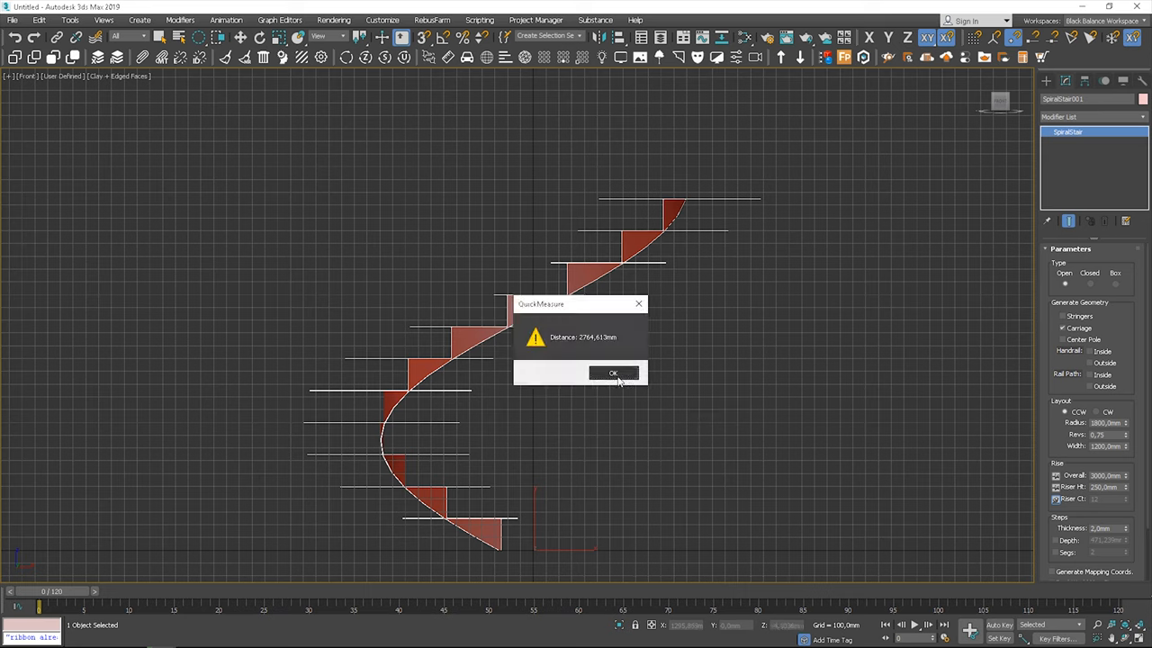
click(612, 372)
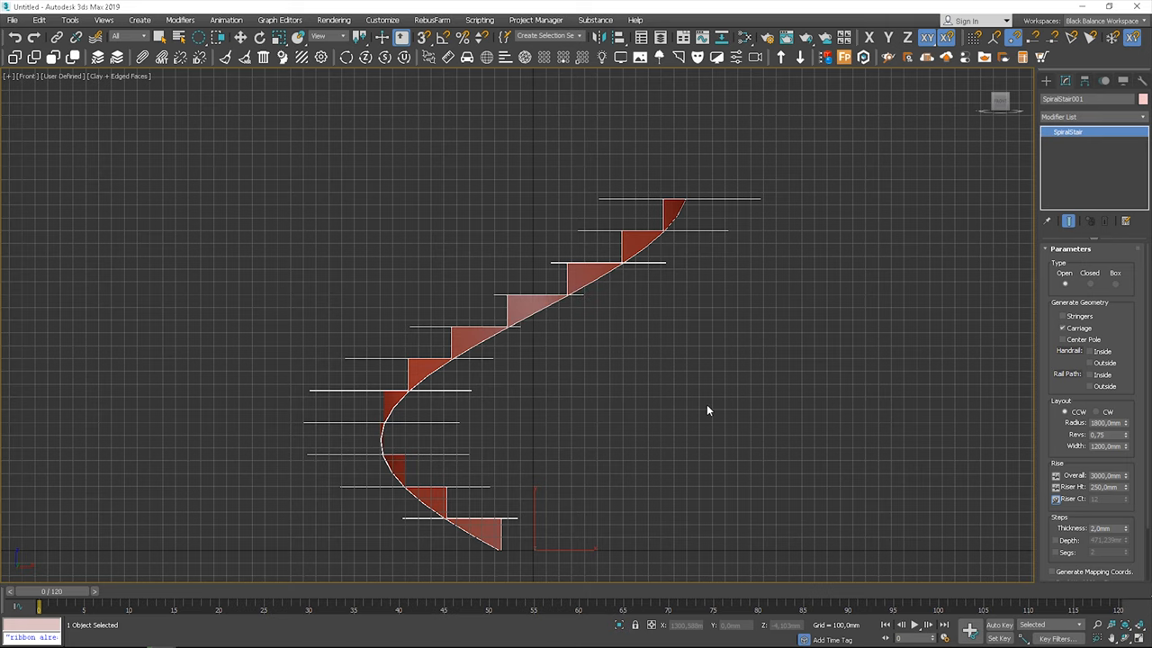
Retype the spiral stair's size values in the parameters rollout
triple_click(1105, 475)
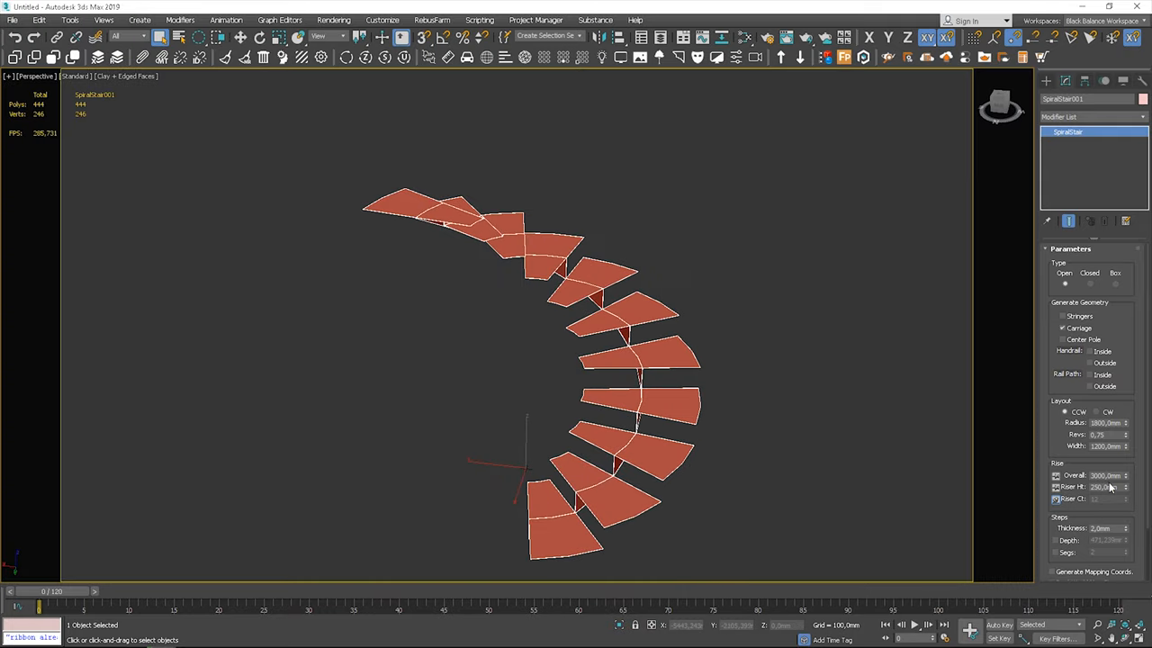
triple_click(1105, 486)
text(1)
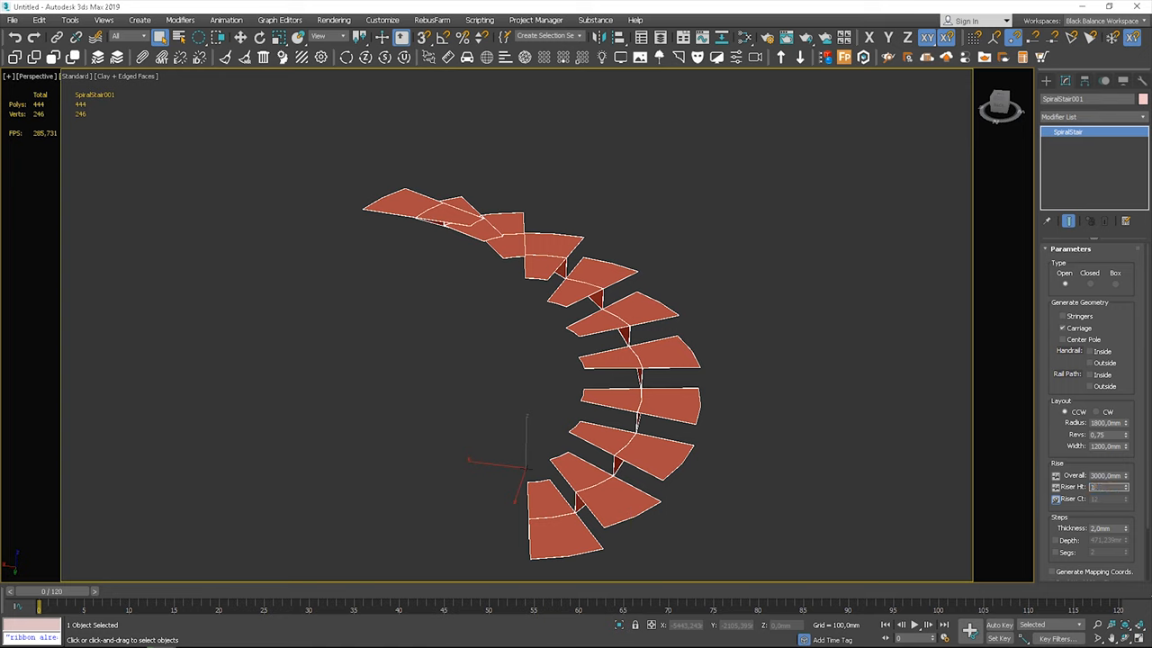
triple_click(1105, 486)
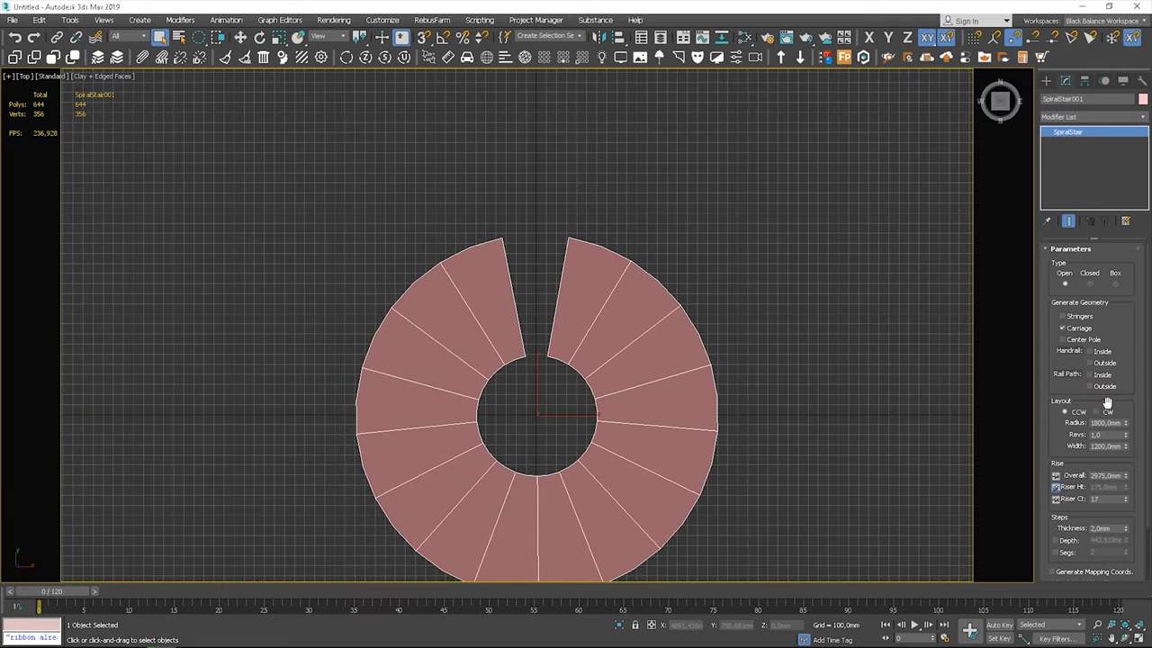
Increase Revs so the steps close to nearly a full ring, shown in wireframe
drag(1122, 434, 1123, 459)
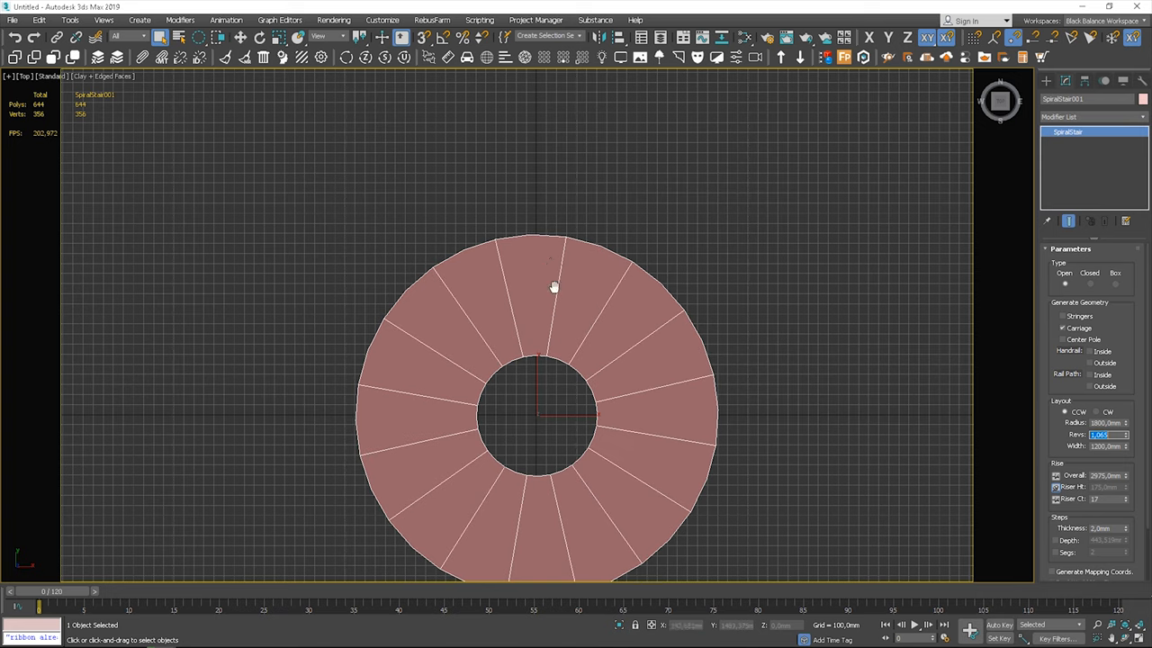
key(F3)
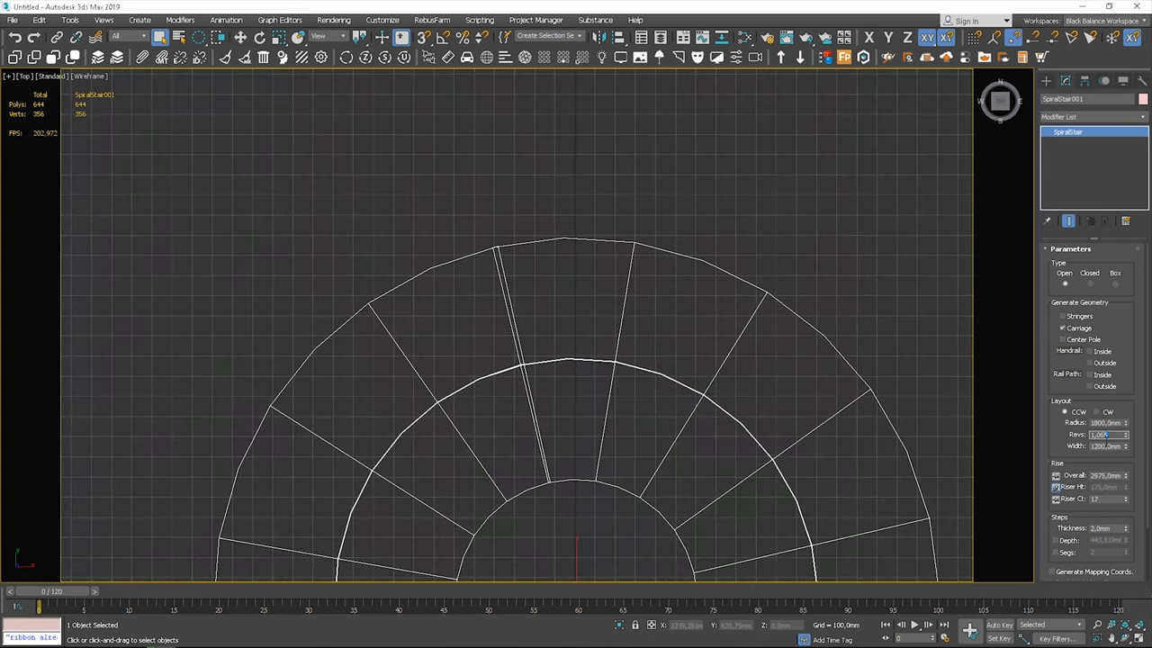
click(1126, 431)
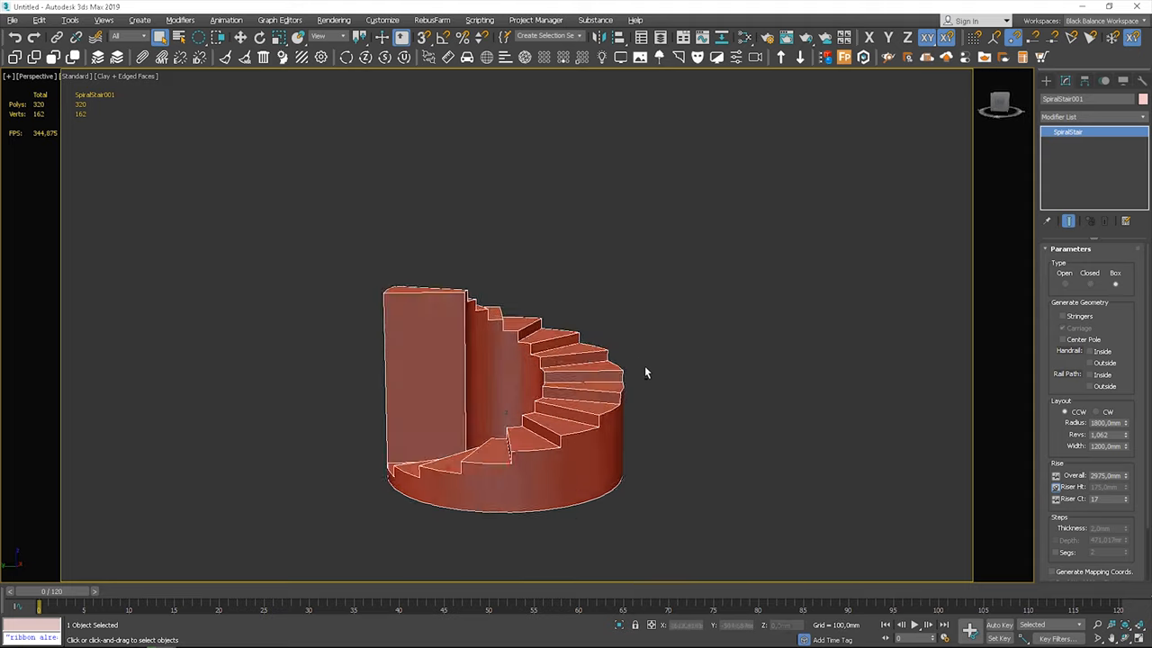
Try the stringers and centre pole options, then switch them back off
drag(644, 373, 688, 385)
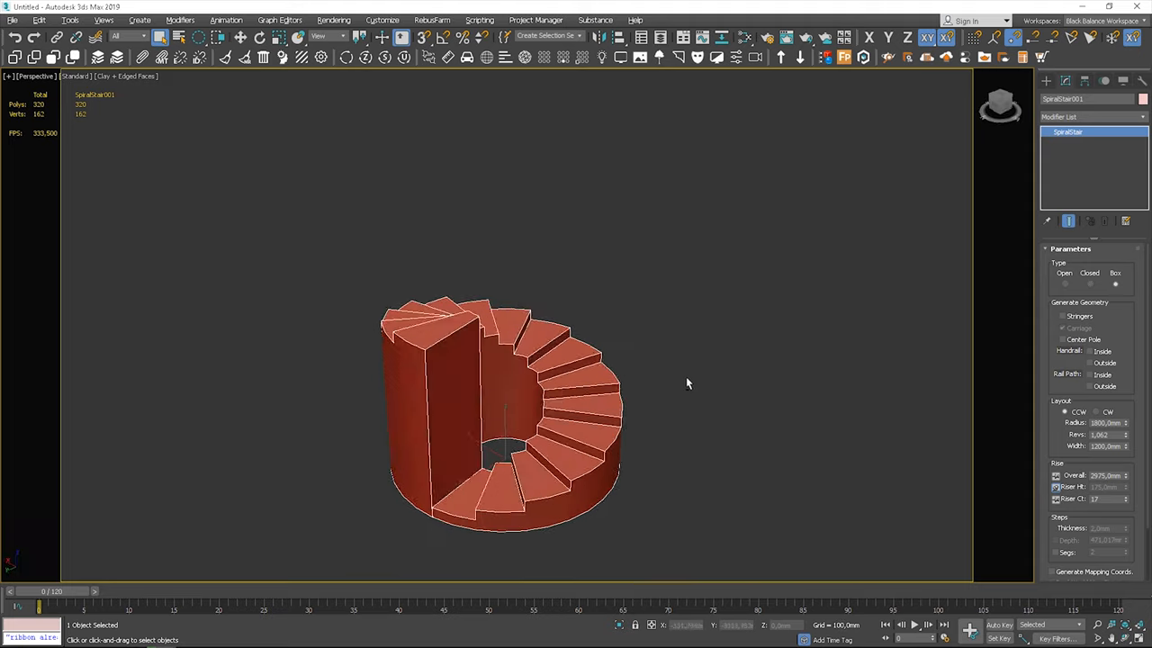
click(1063, 327)
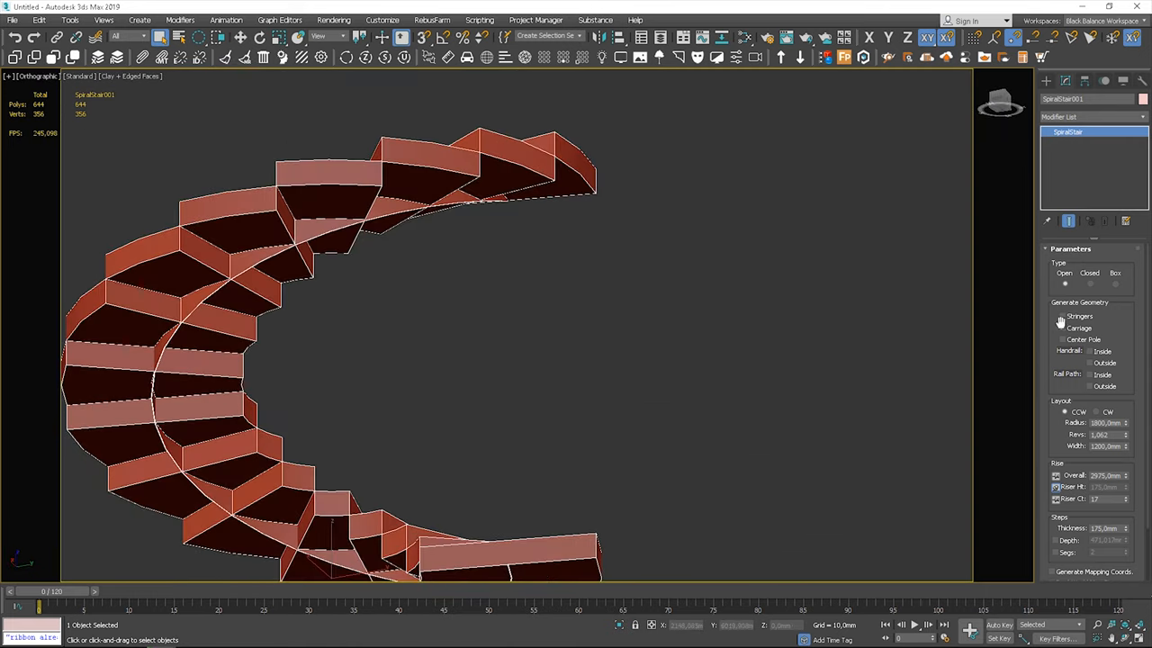
click(1066, 328)
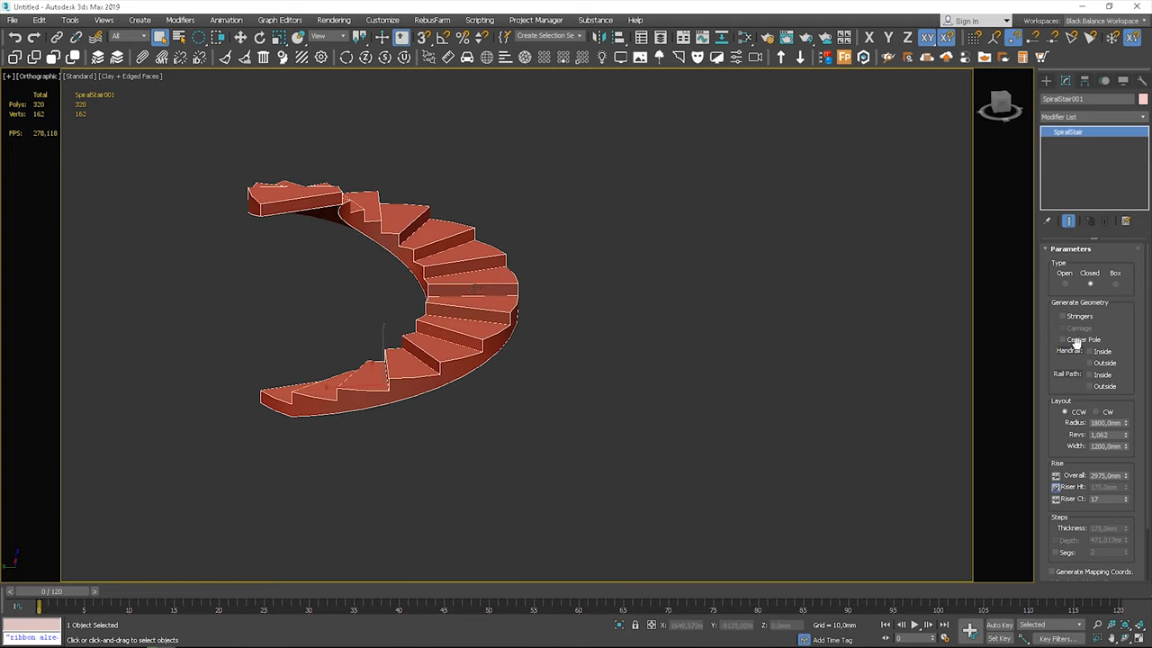
click(1062, 339)
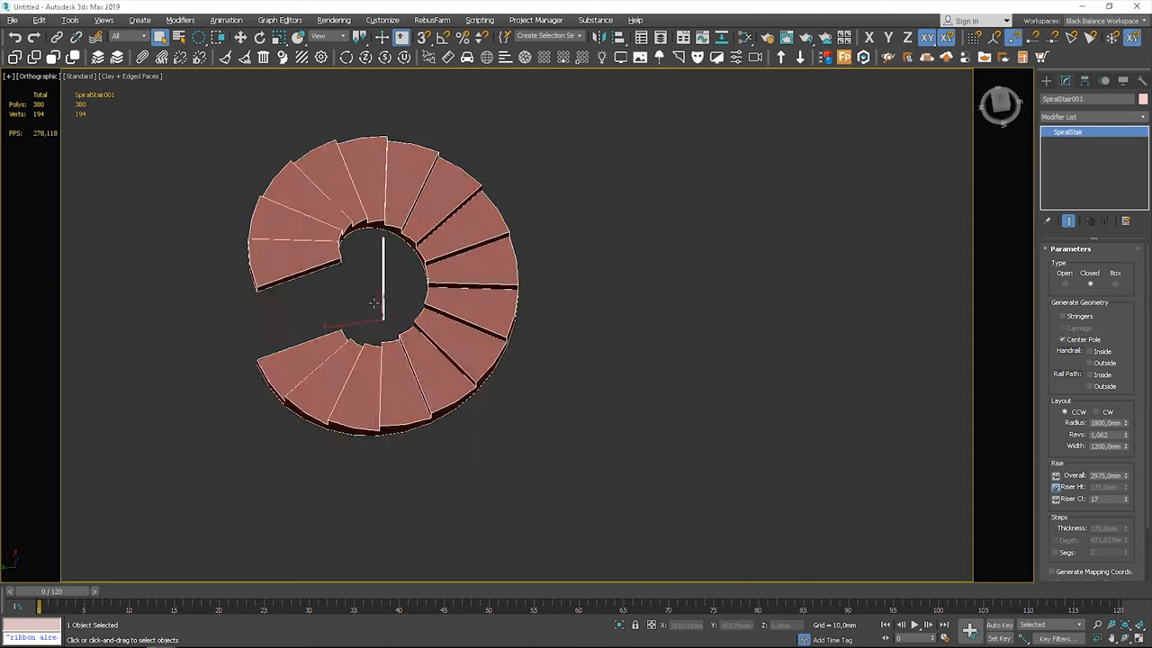
click(1062, 338)
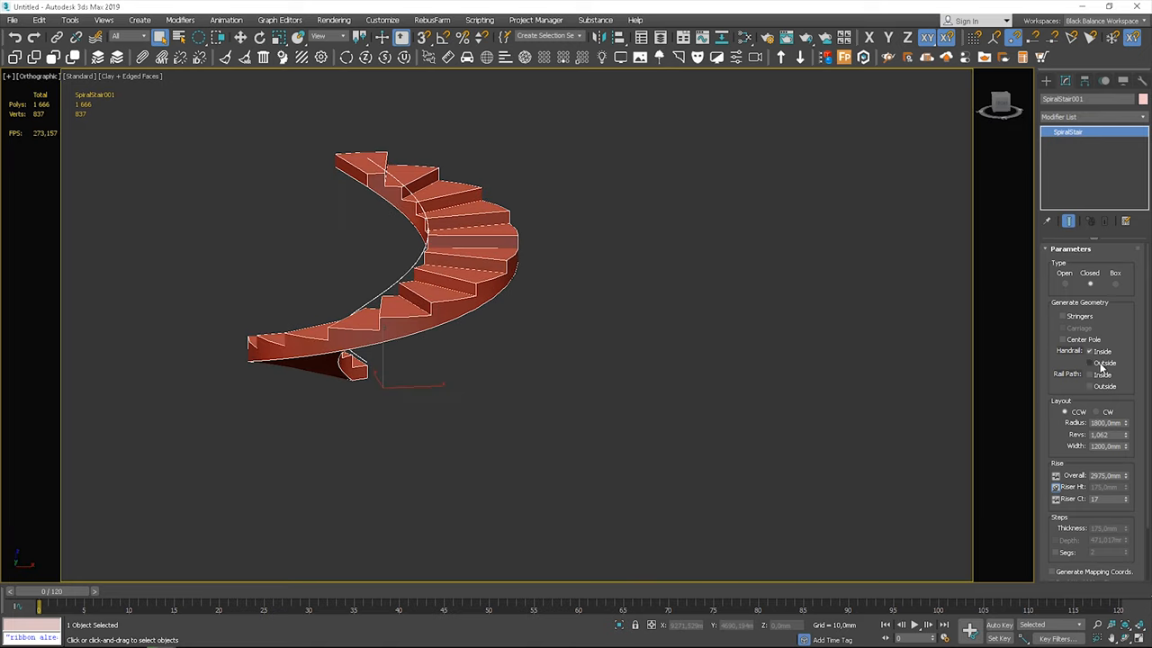
Try the inside and outside handrails, ending with both unchecked
click(1089, 364)
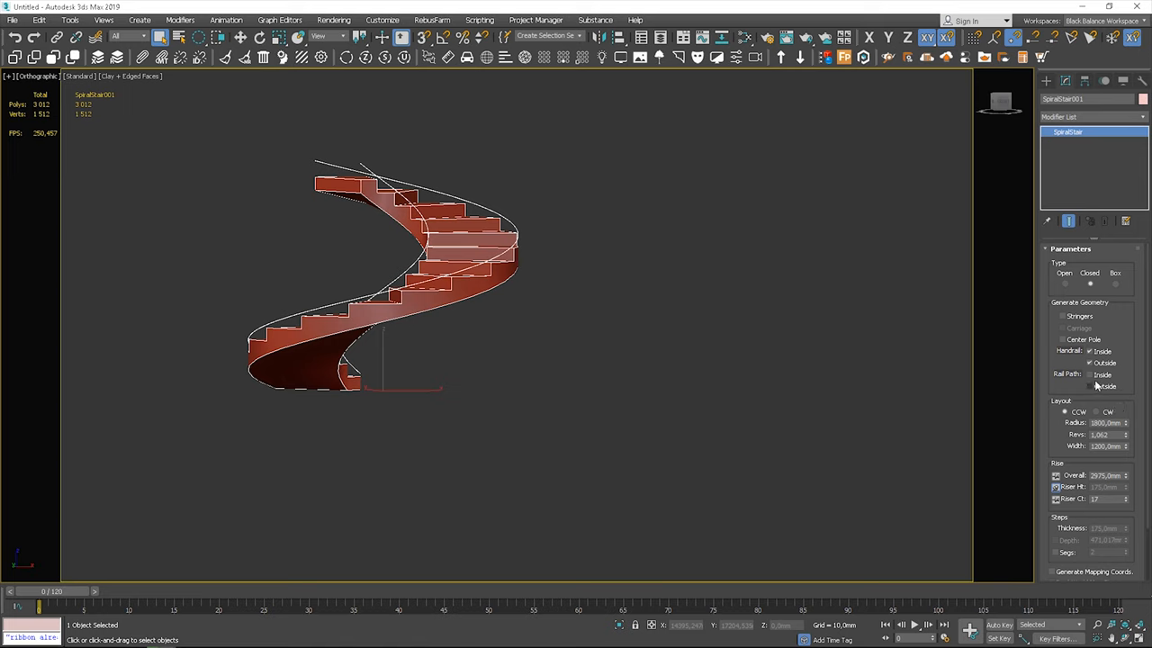
click(1091, 374)
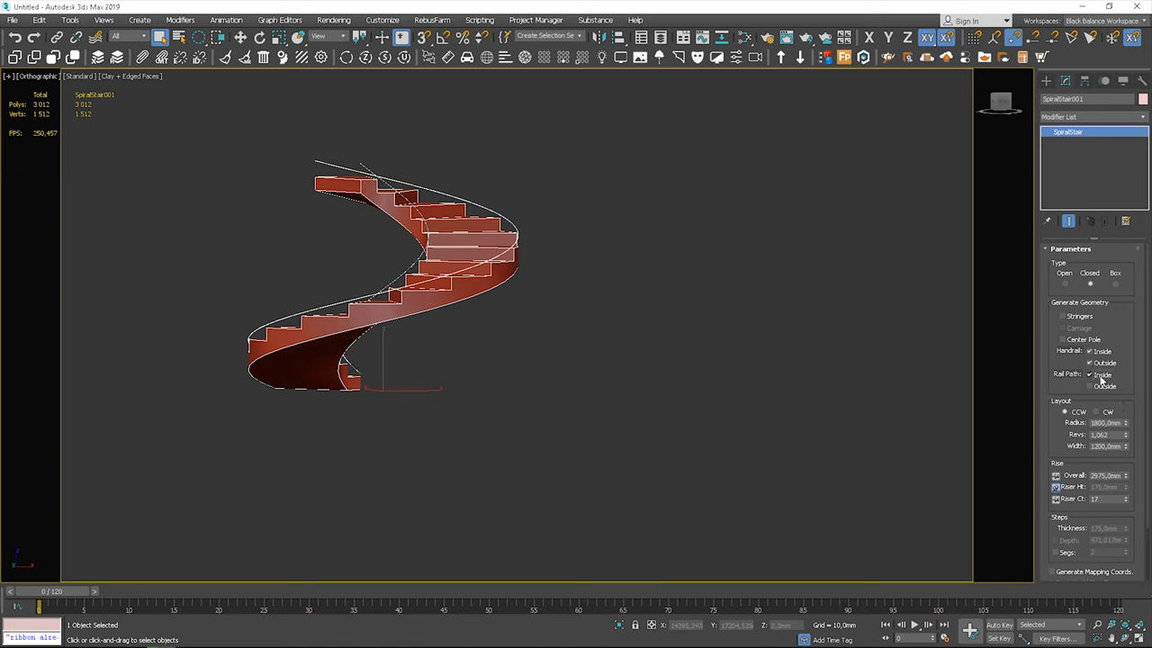
click(1091, 351)
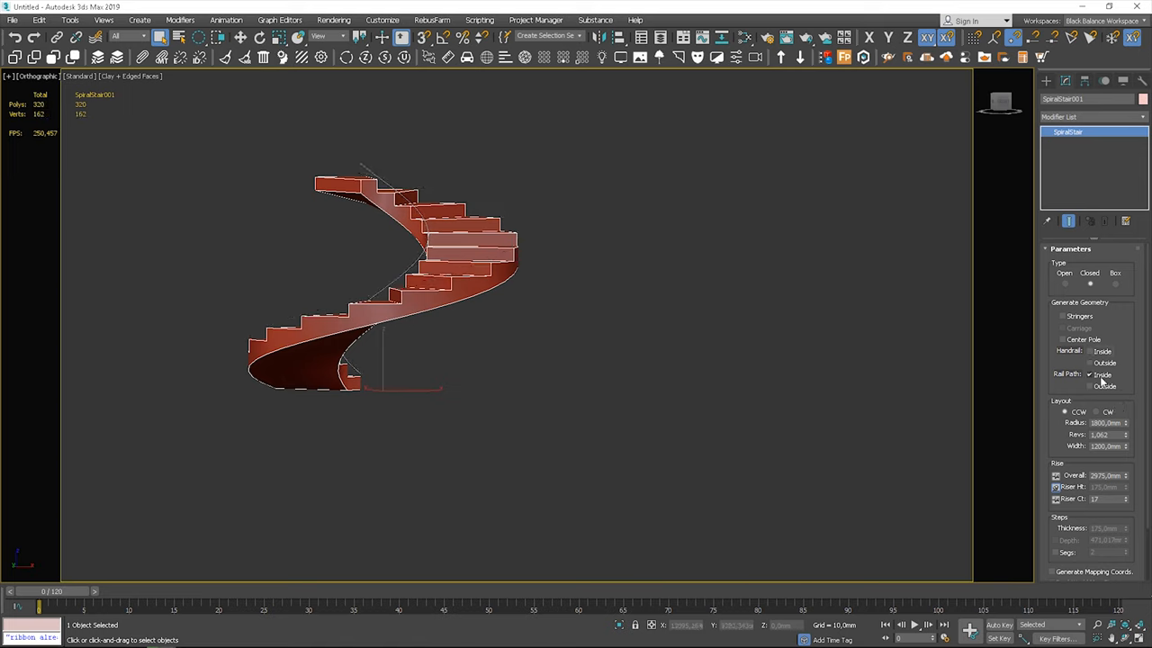
click(1091, 385)
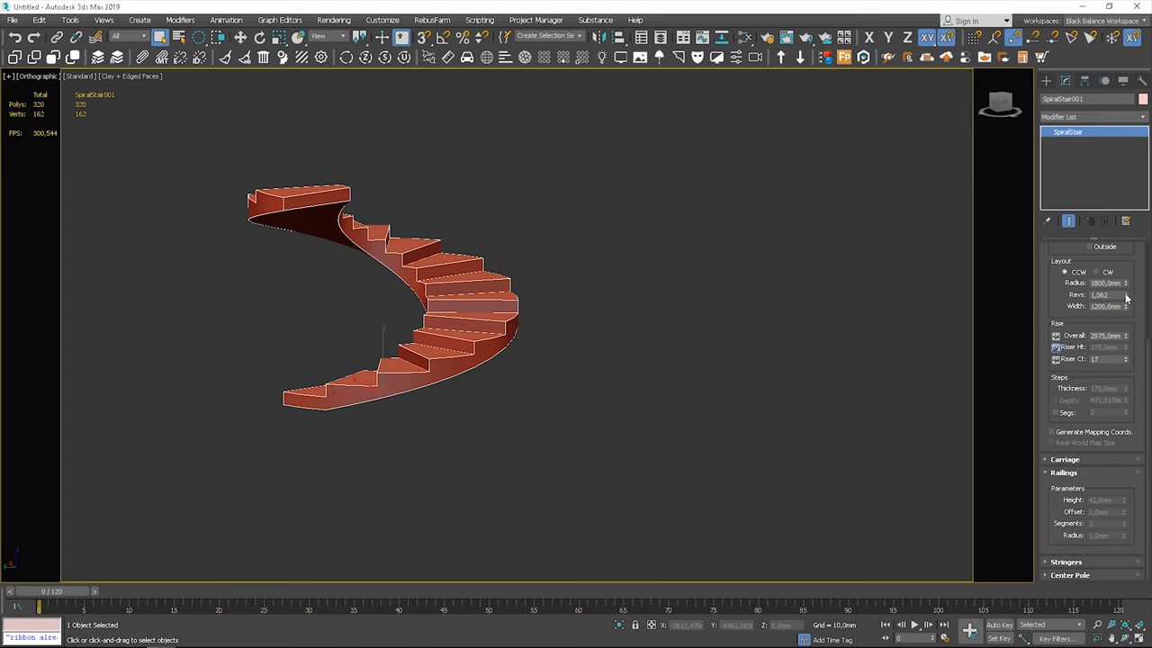
scroll(up, 3)
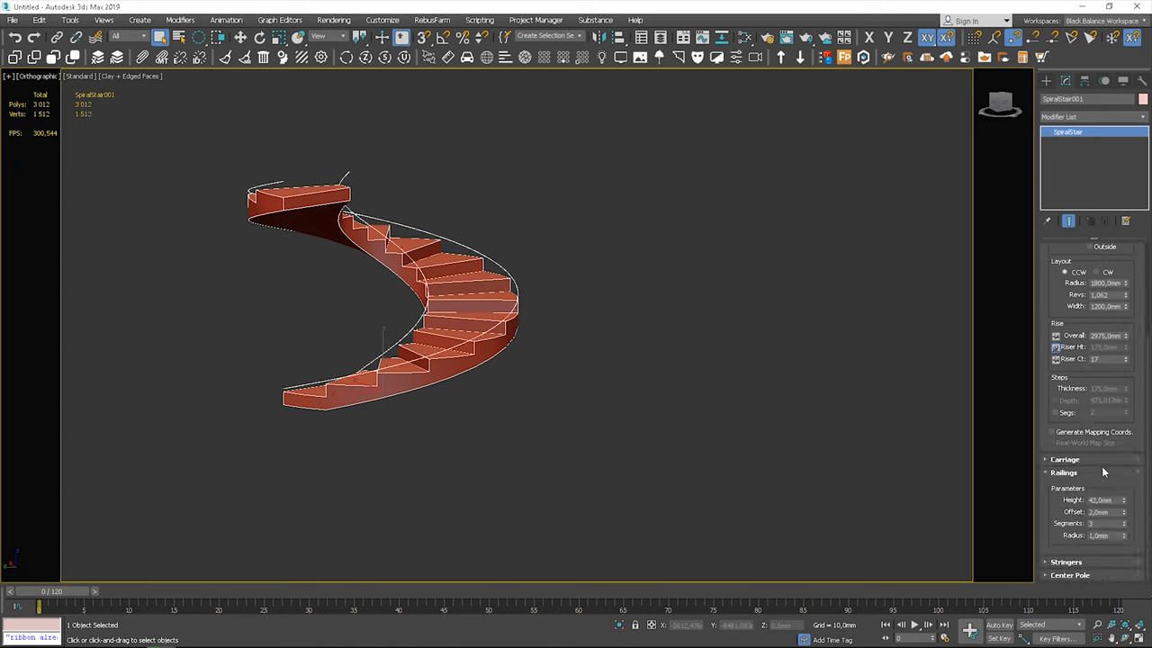
triple_click(1101, 500)
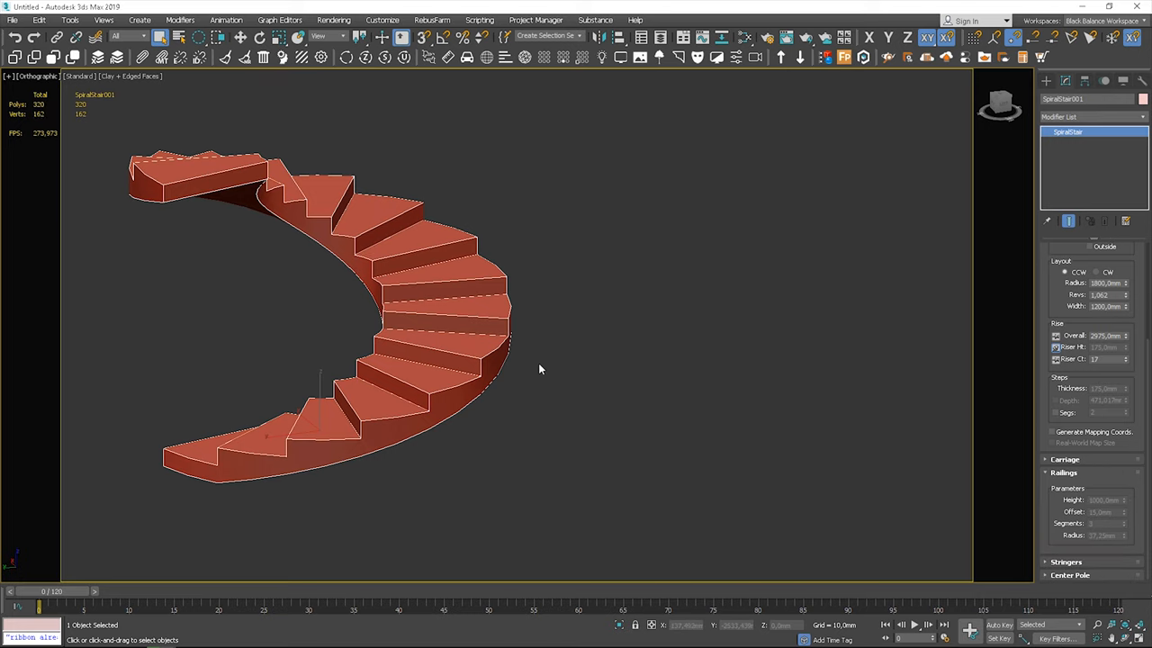
drag(540, 368, 705, 315)
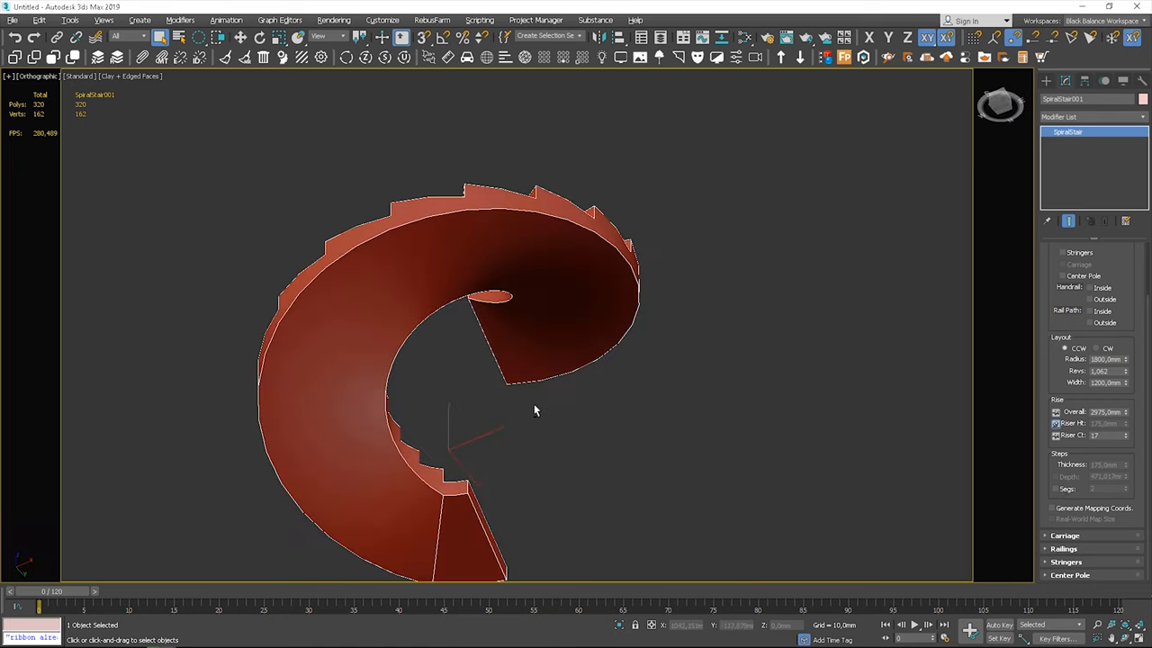
drag(536, 410, 694, 437)
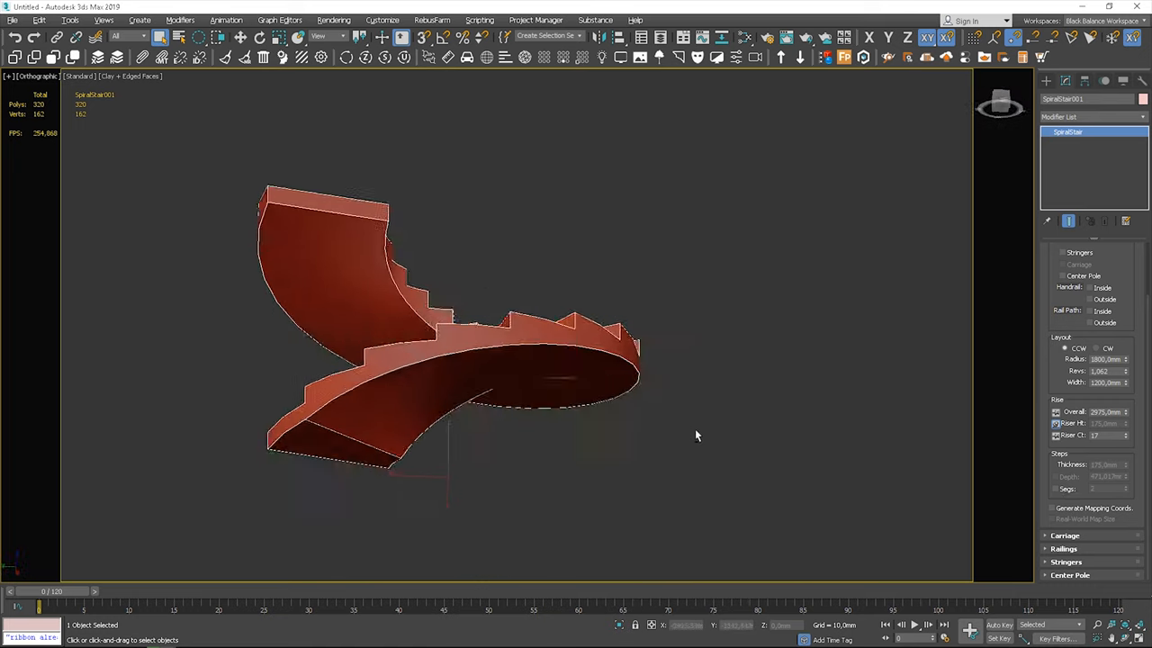
drag(695, 437, 656, 491)
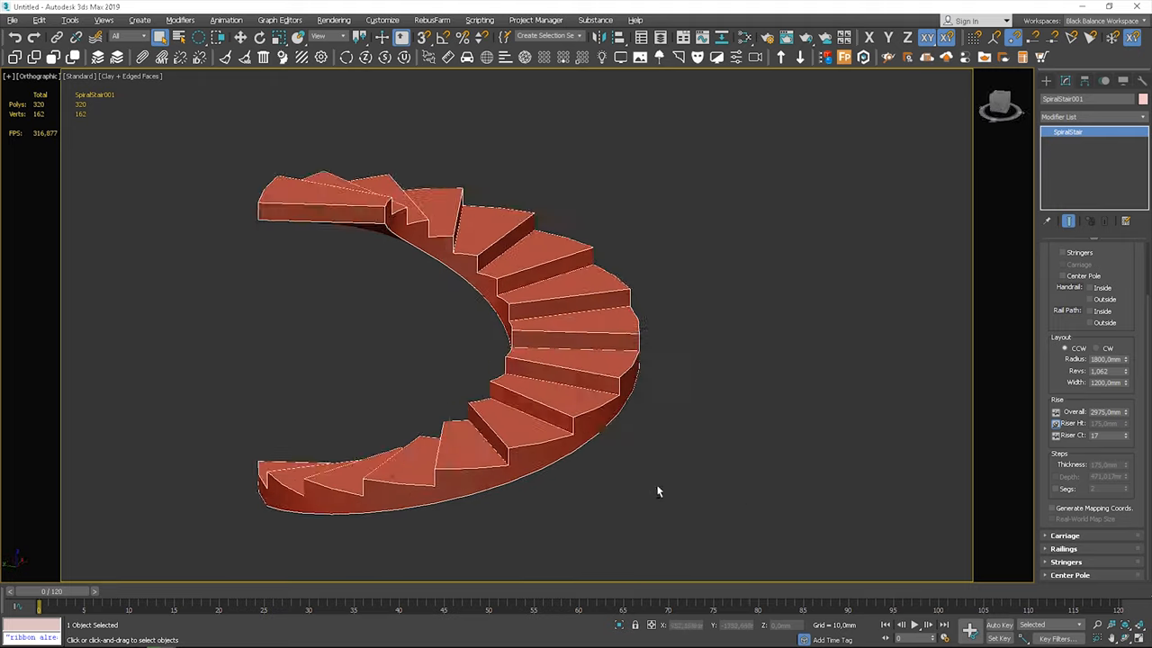
drag(657, 491, 634, 459)
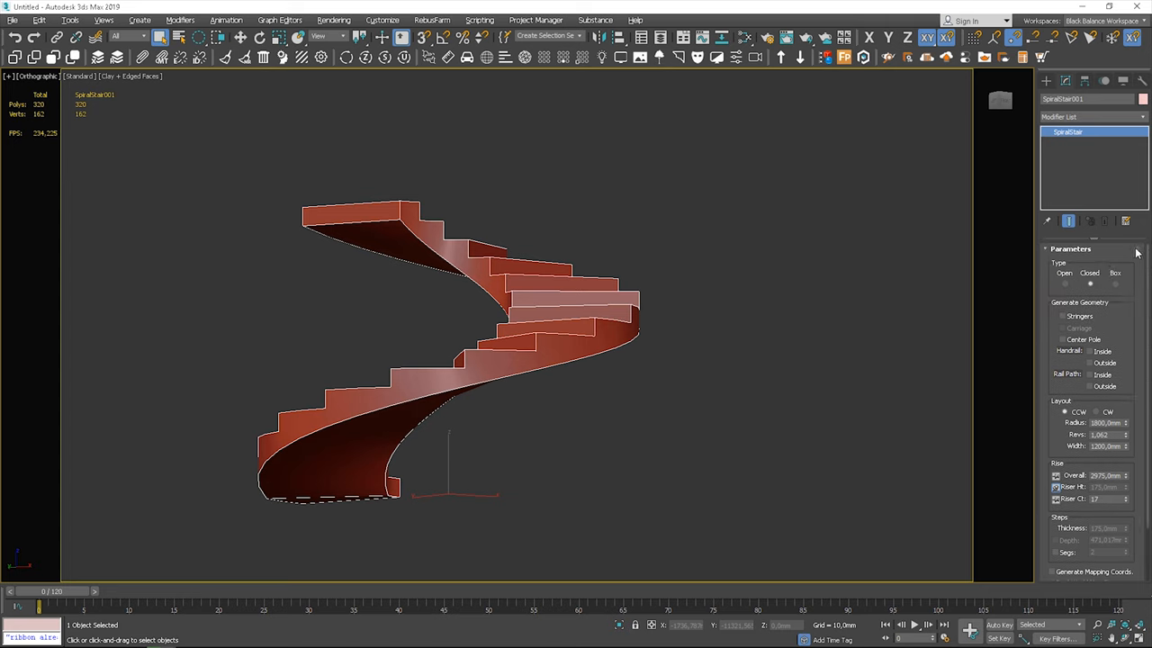
Clone the staircase in place as an independent Copy via Clone Options
click(1063, 327)
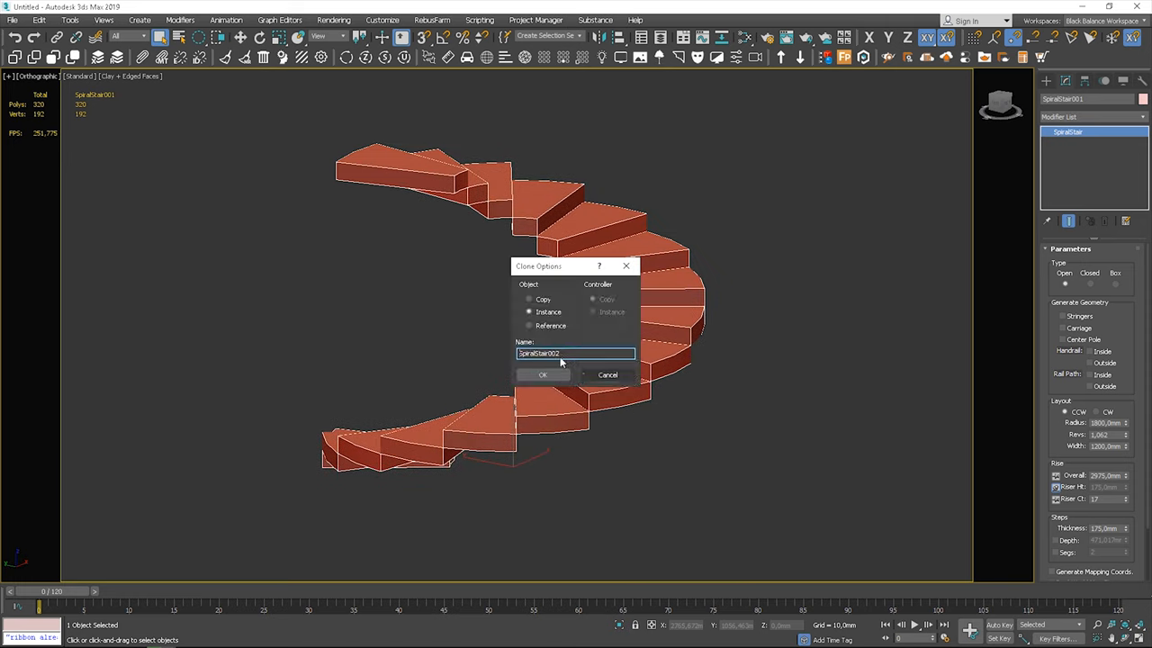
click(529, 299)
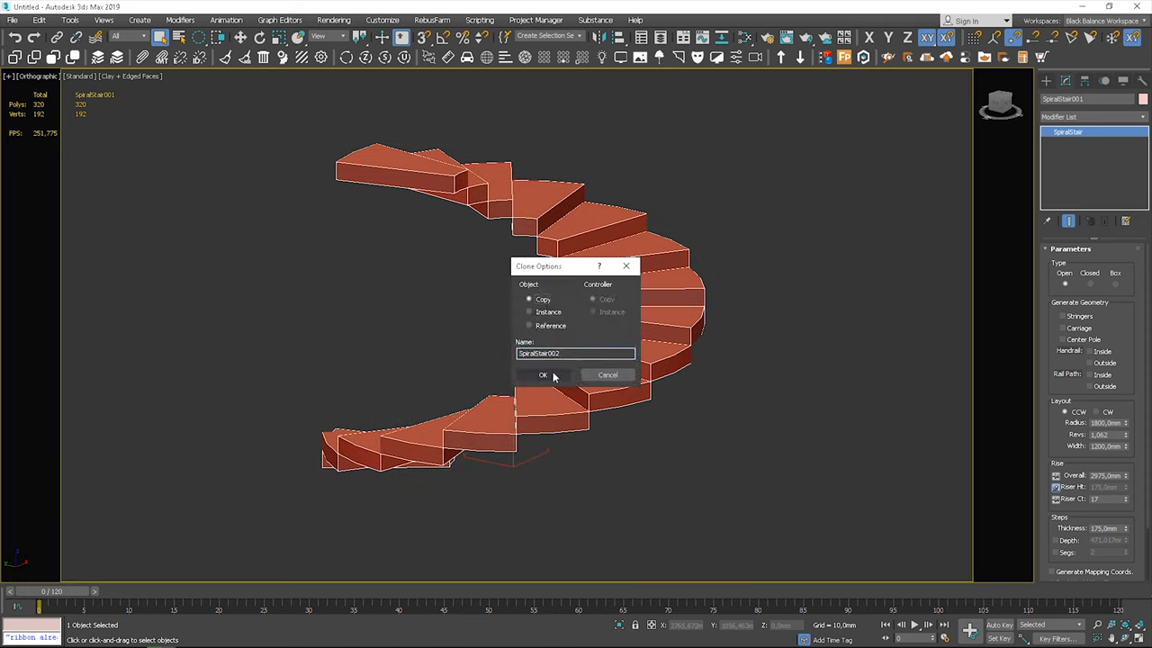
click(544, 374)
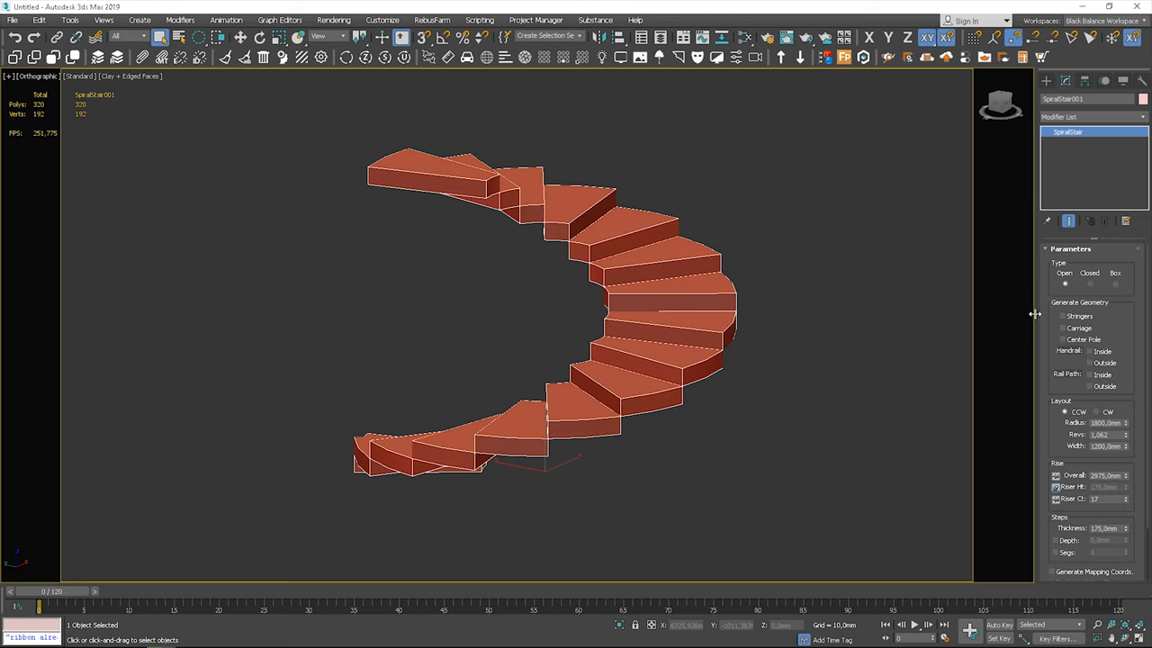
click(1090, 284)
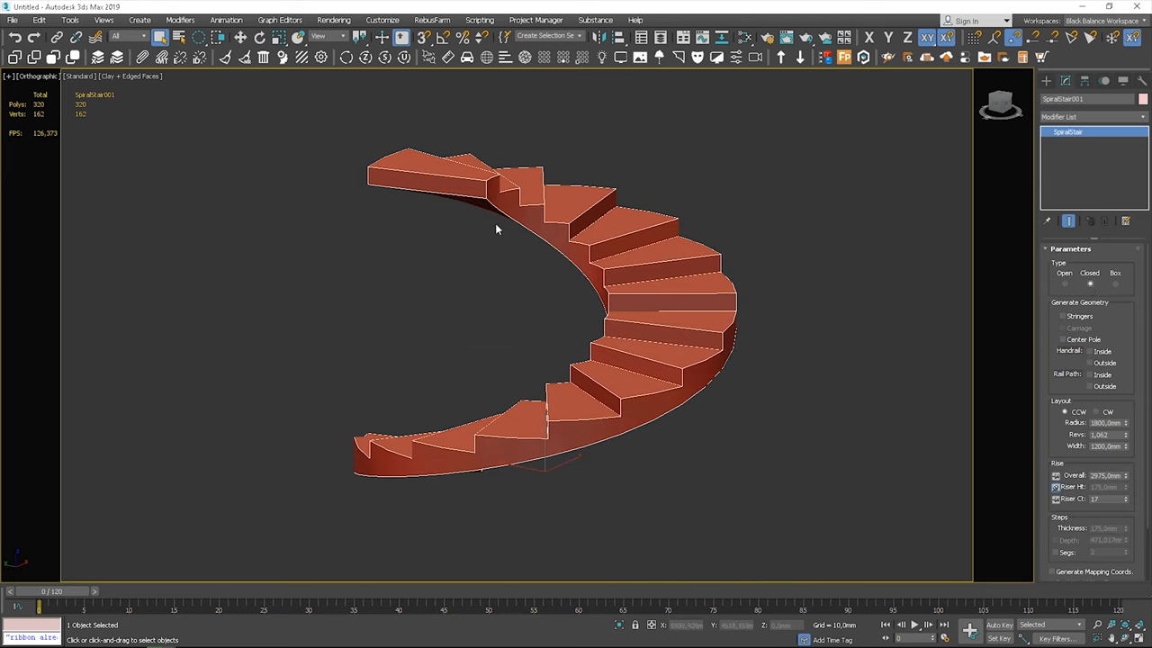
drag(495, 230, 731, 261)
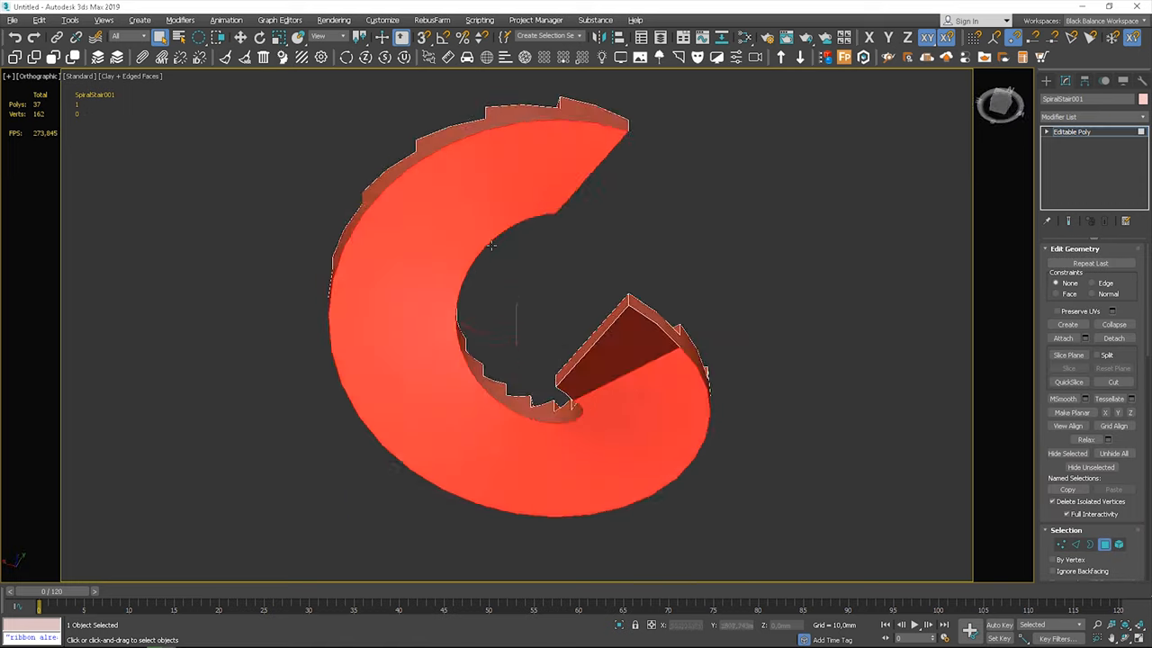
Hide everything but the helical underside surface with Hide Unselected, viewed from above
drag(495, 314, 585, 378)
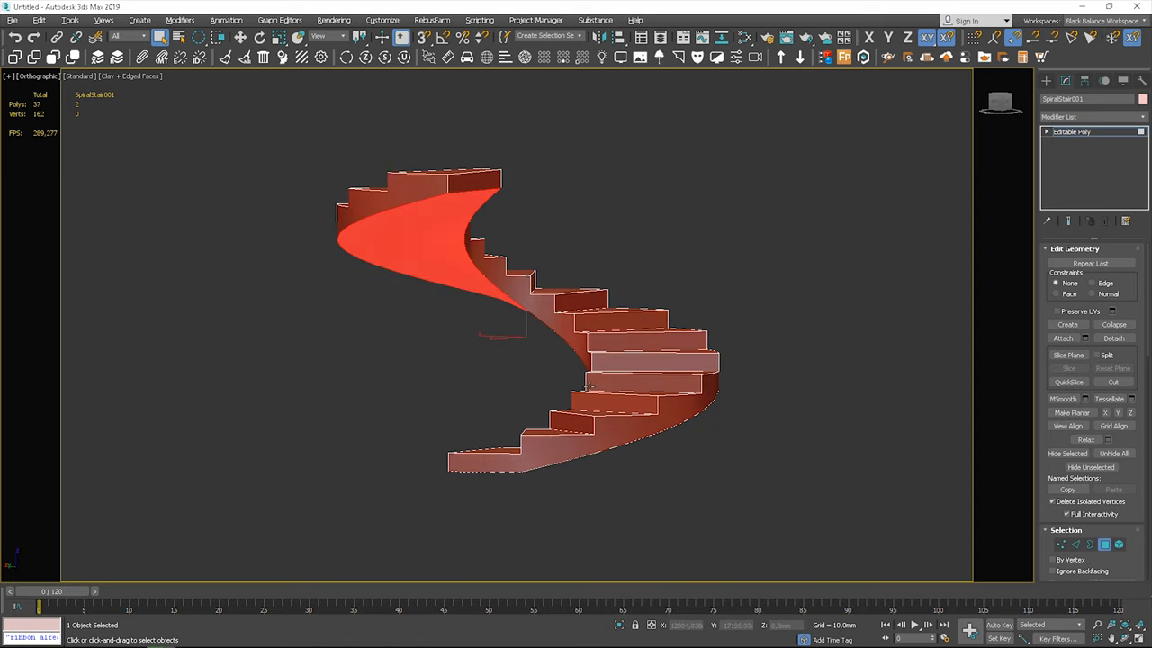
click(1105, 543)
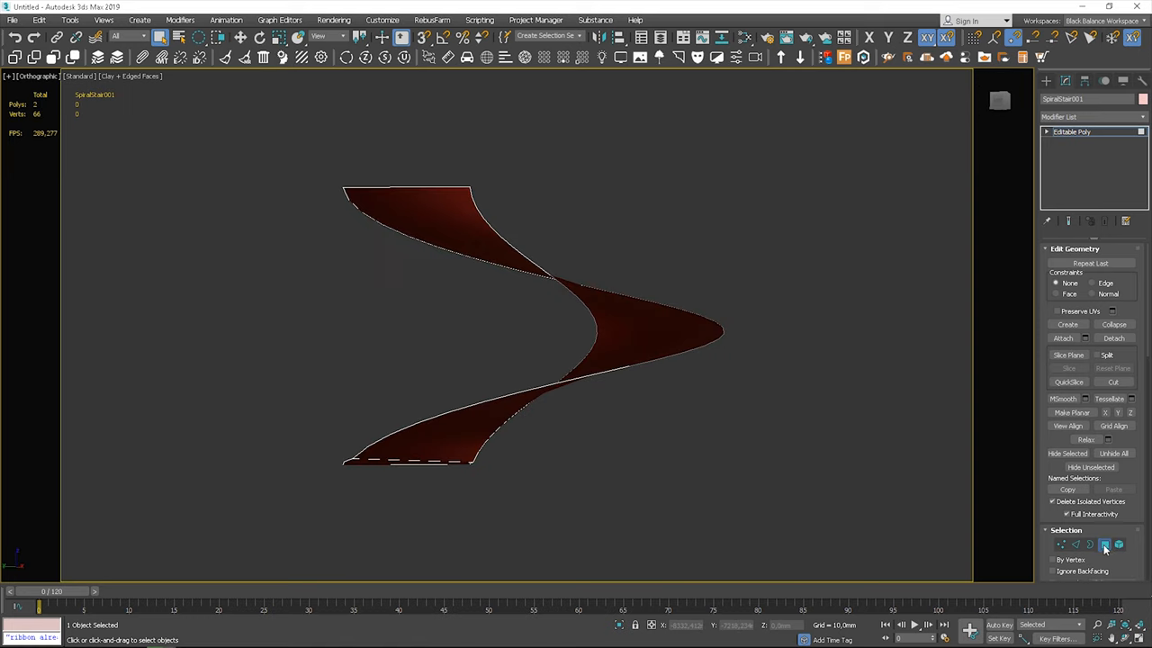
click(1105, 544)
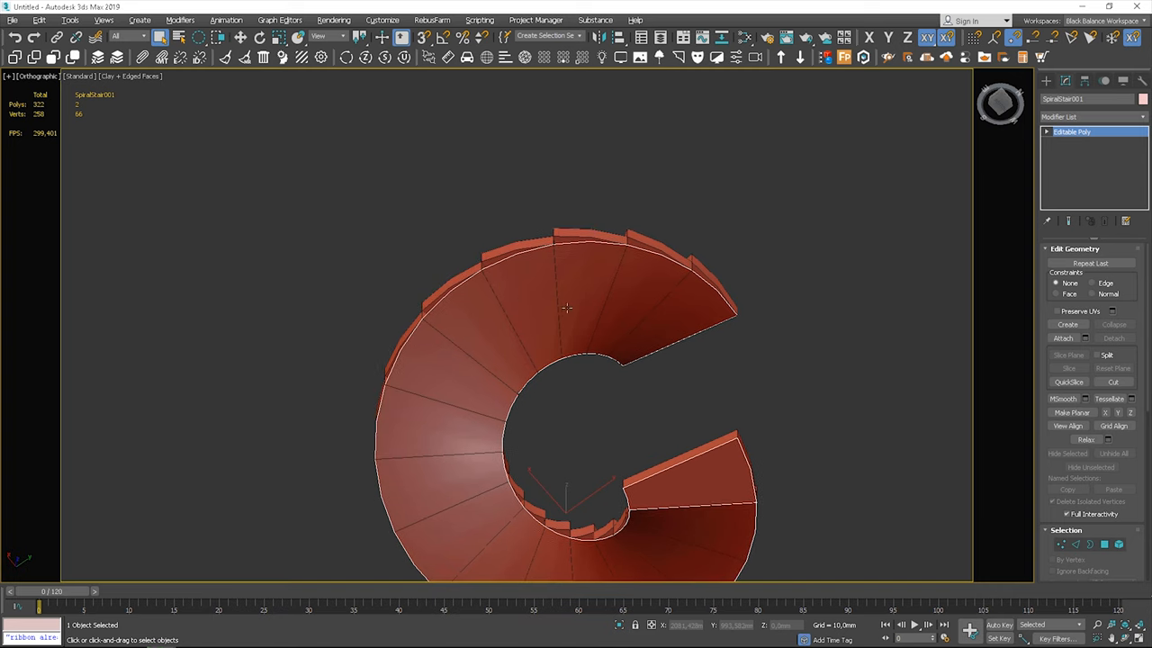
click(1074, 248)
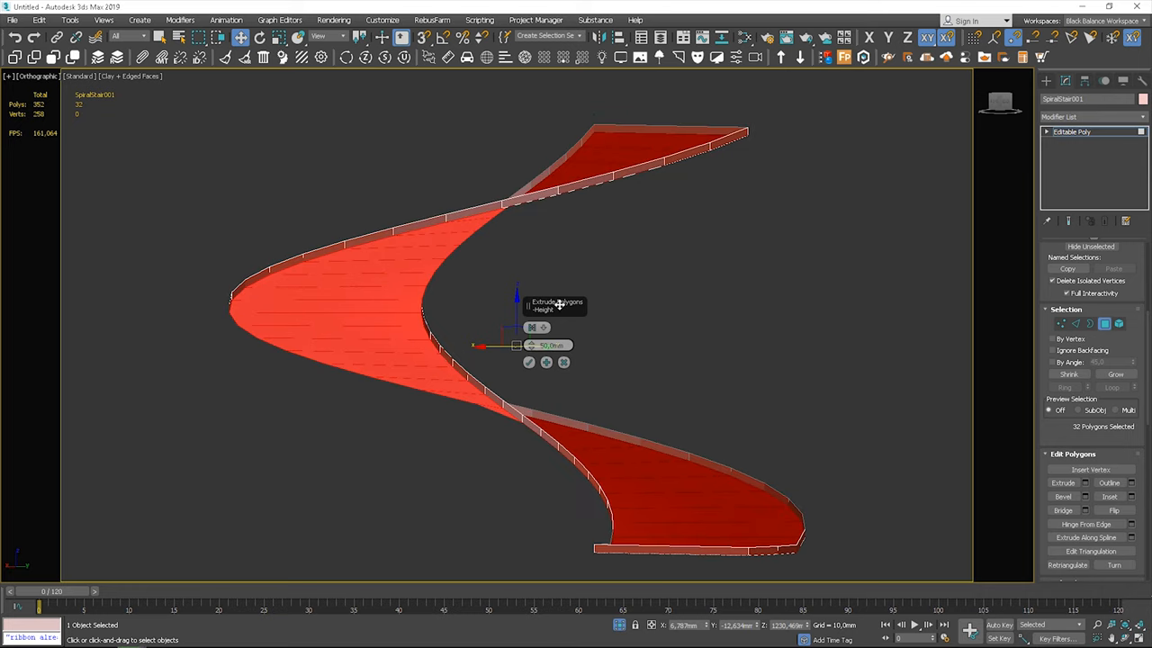
Extrude the underside surface to thickness and weld its coincident vertices into one shell
click(529, 362)
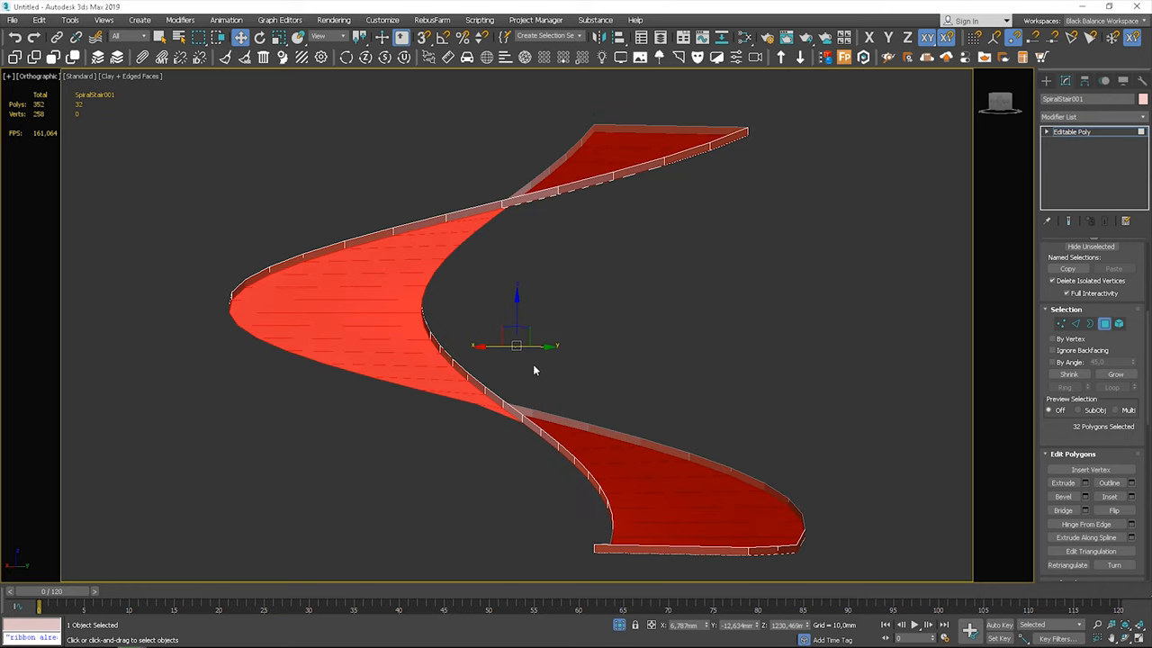
drag(534, 369, 622, 403)
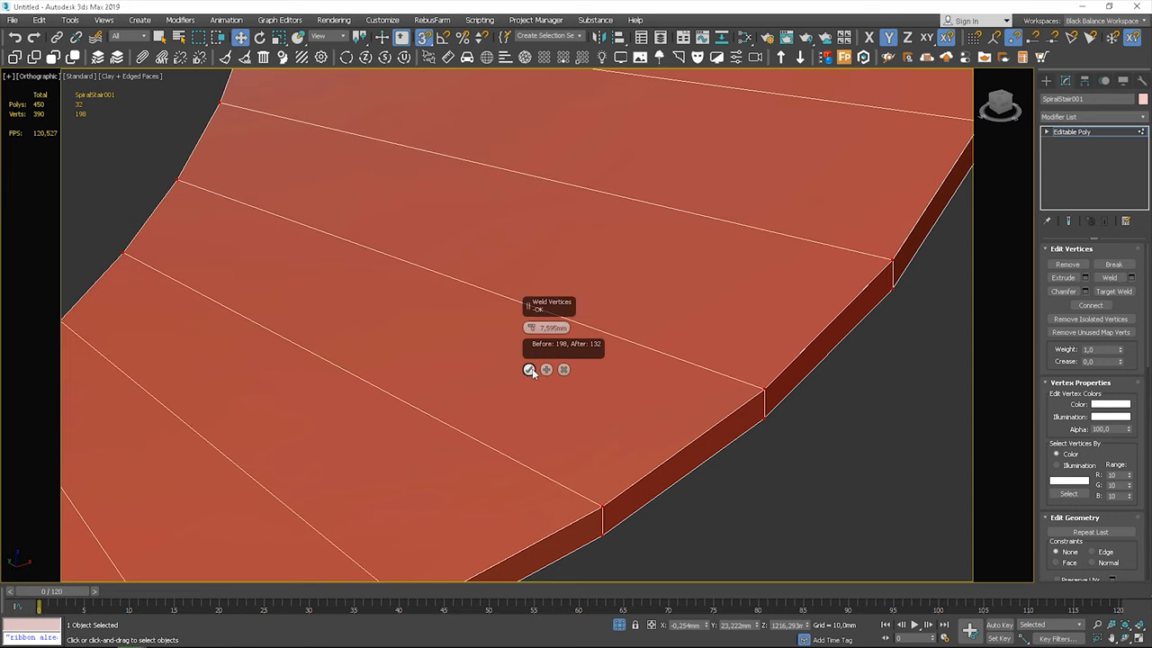
click(529, 371)
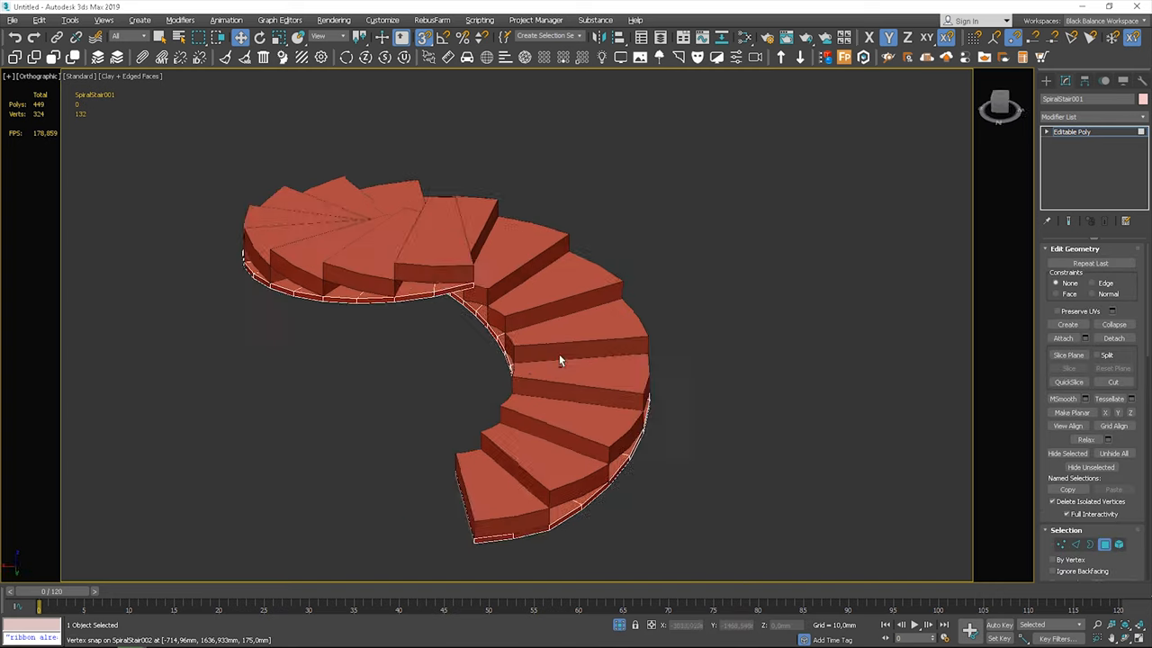
Extrude the step polygons thicker, then extrude the side faces outward to start the stringers
scroll(up, 3)
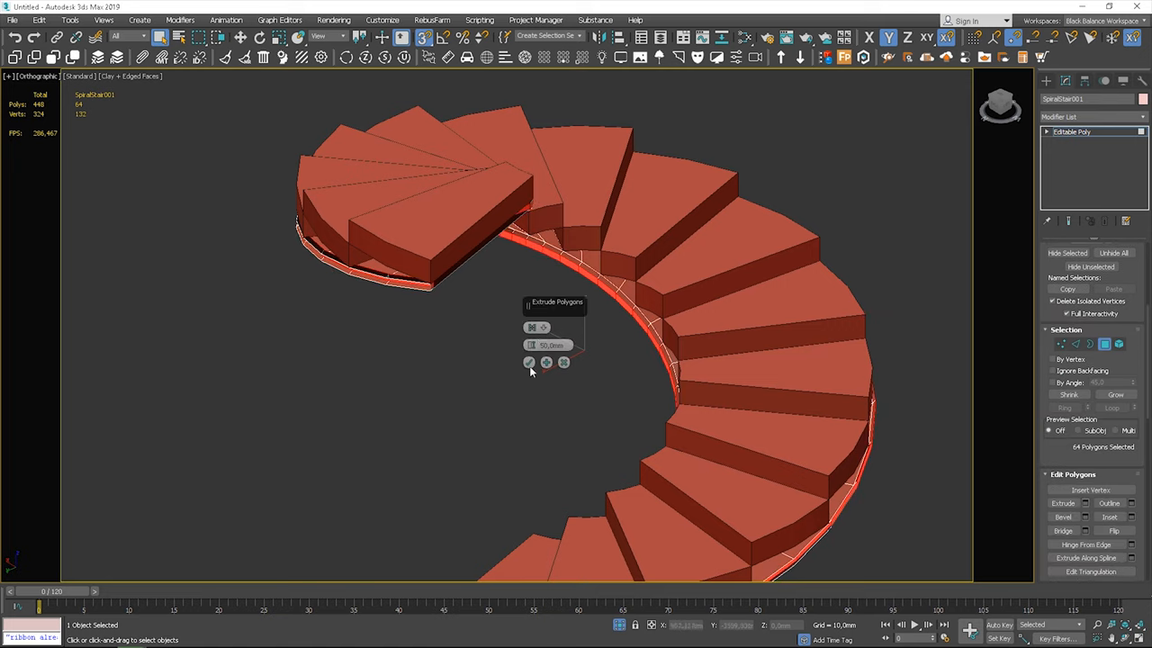
click(543, 328)
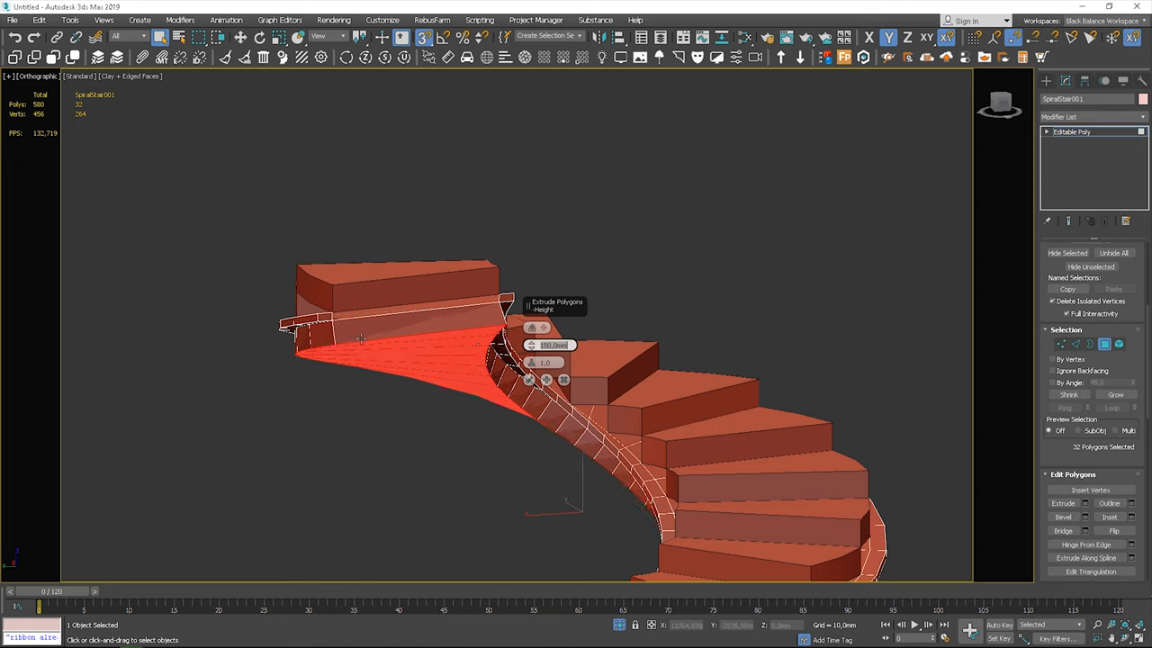
click(543, 328)
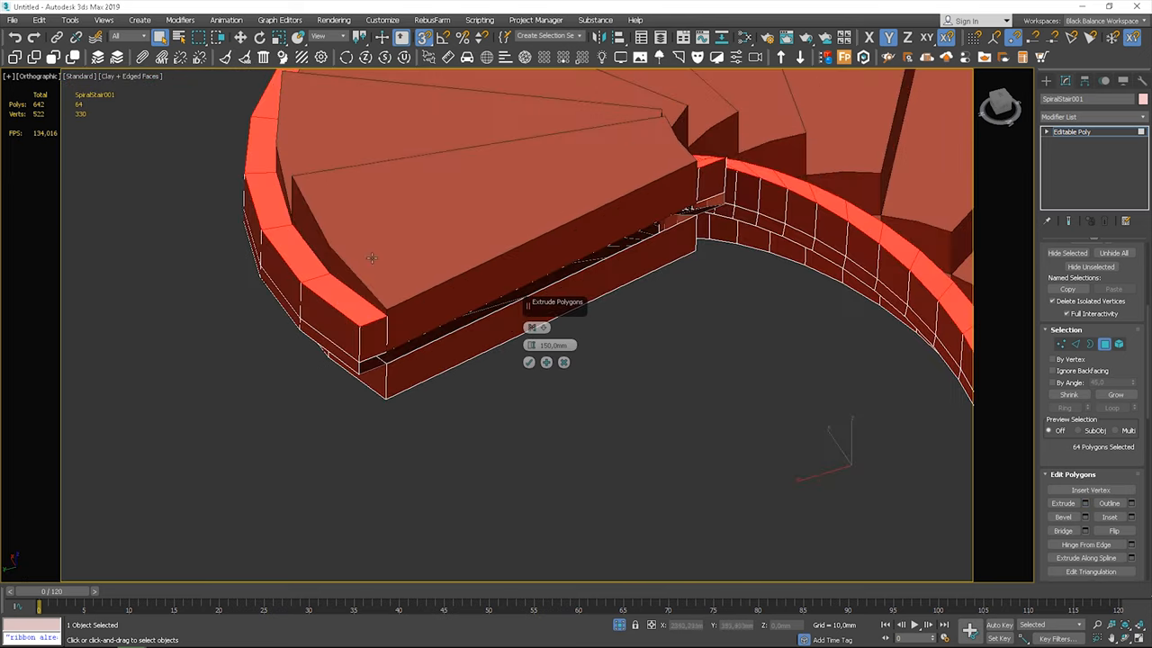
drag(533, 345, 532, 270)
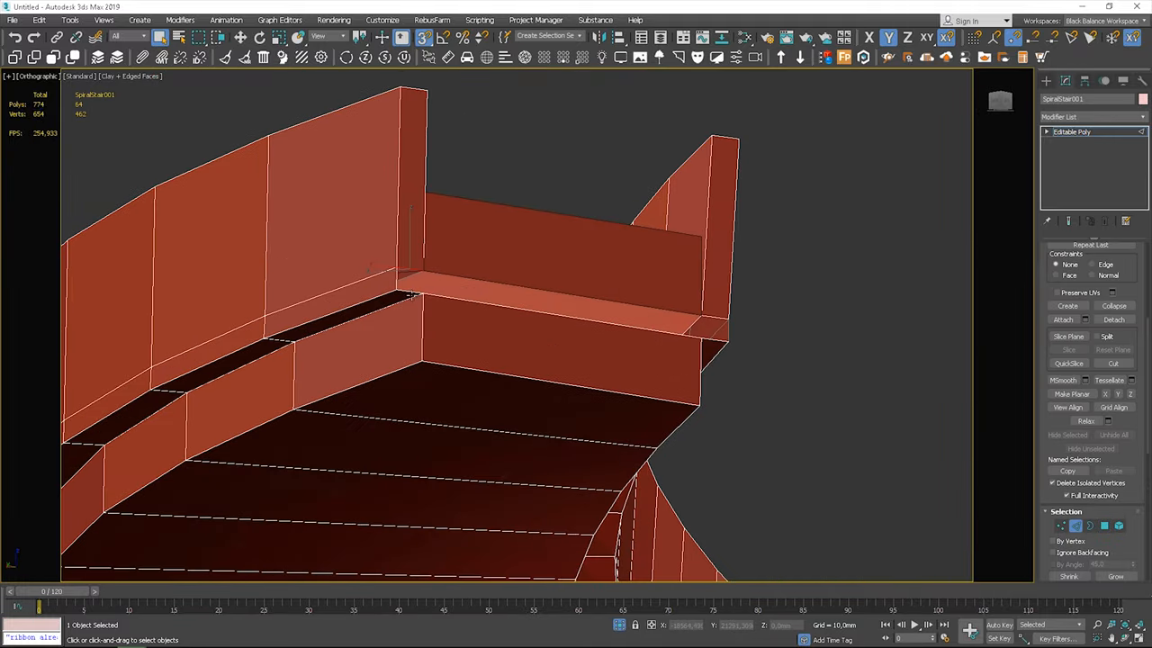
Chamfer the stringer and step corner edge loops with a small amount and extra segments
right_click(410, 295)
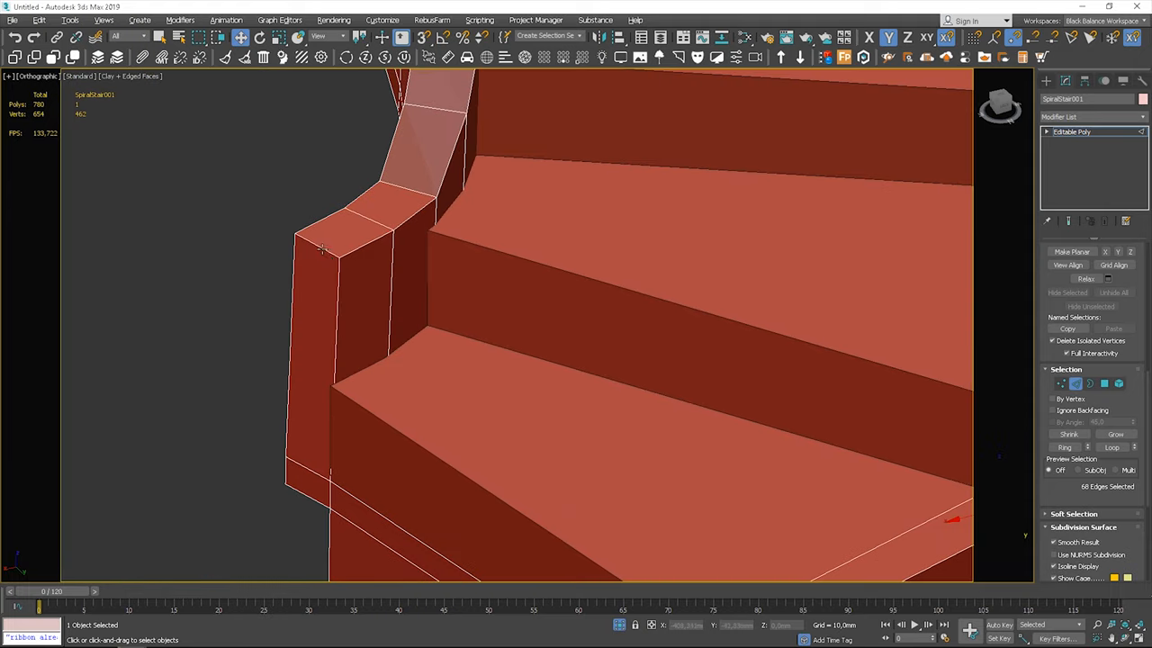
click(1116, 434)
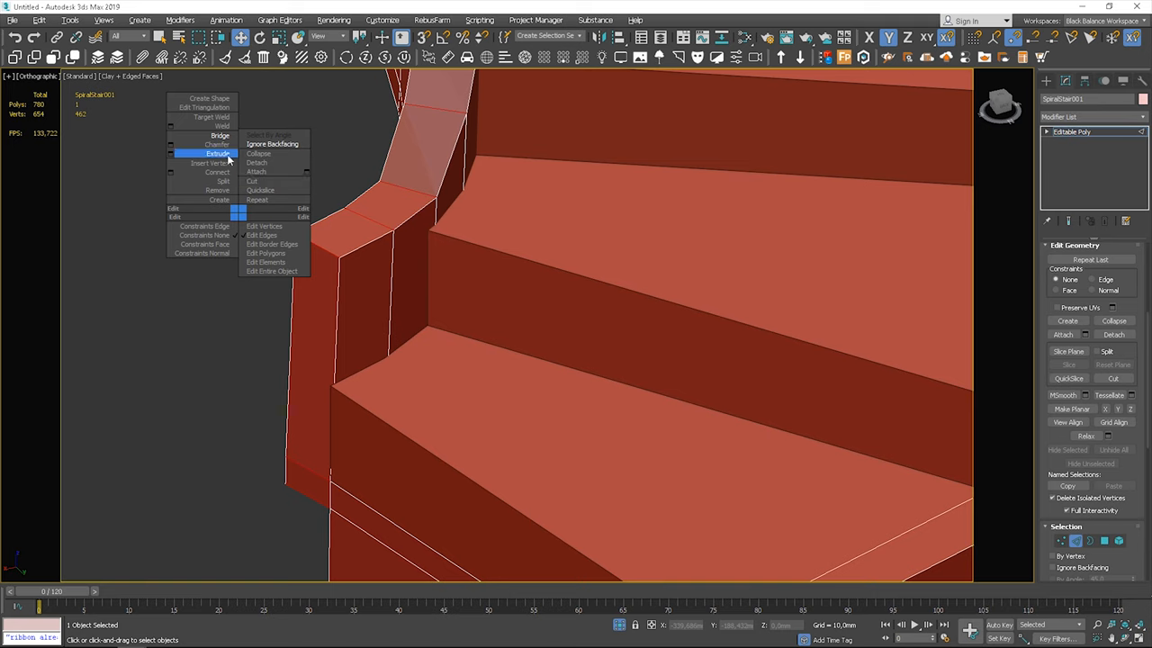
click(216, 173)
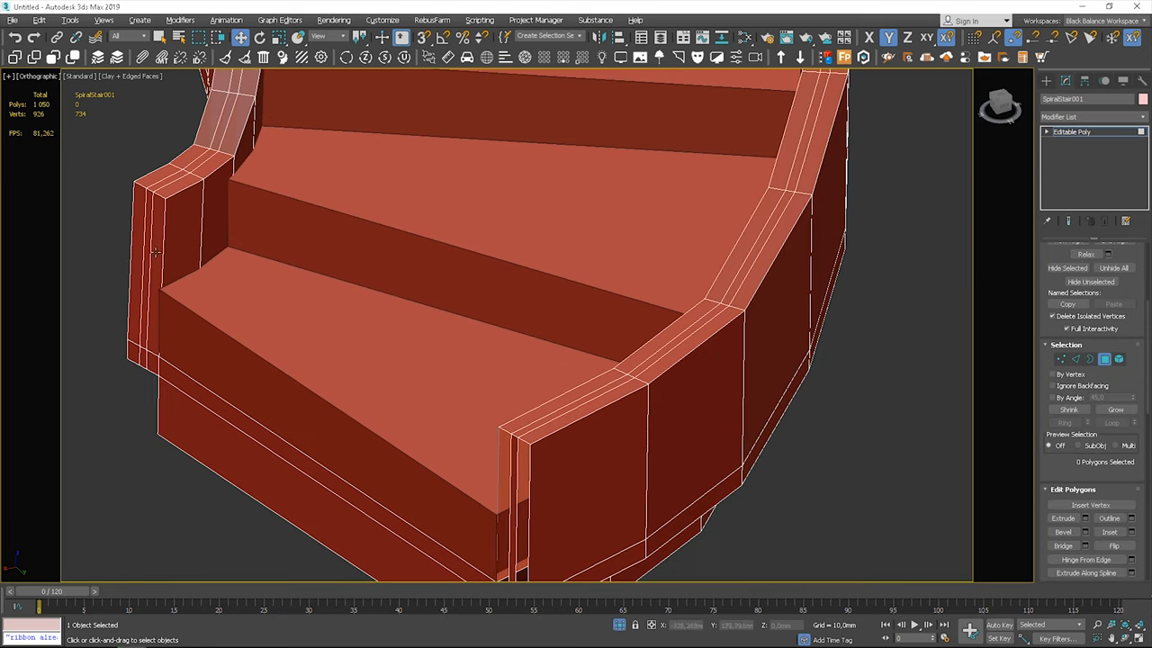
scroll(down, 3)
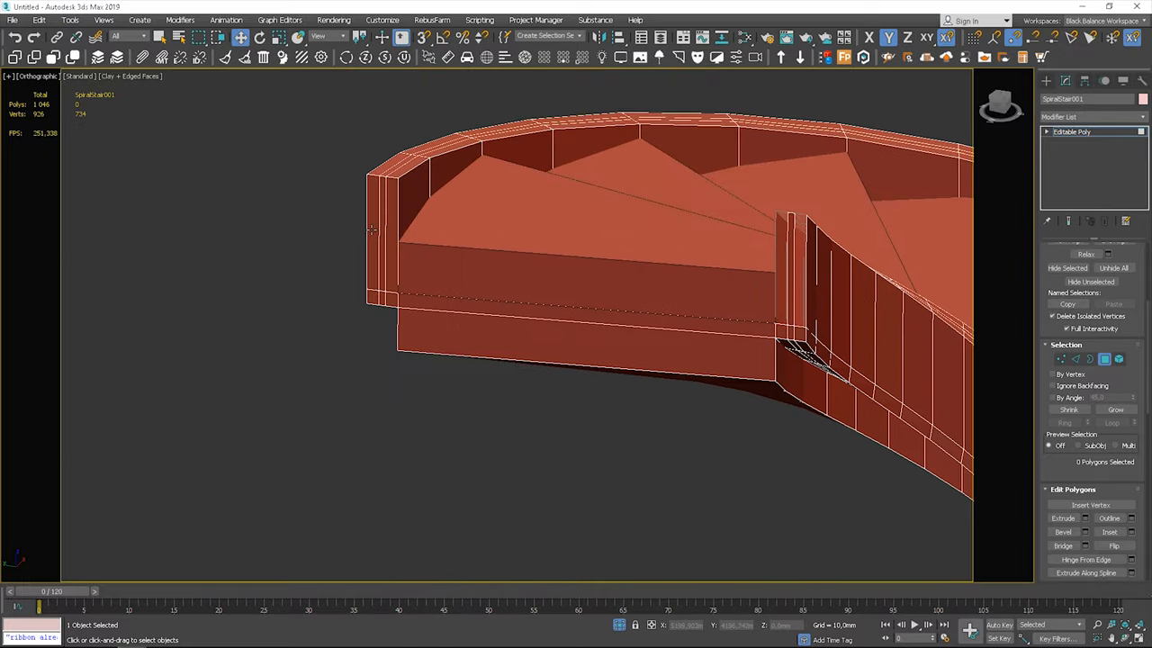
click(396, 166)
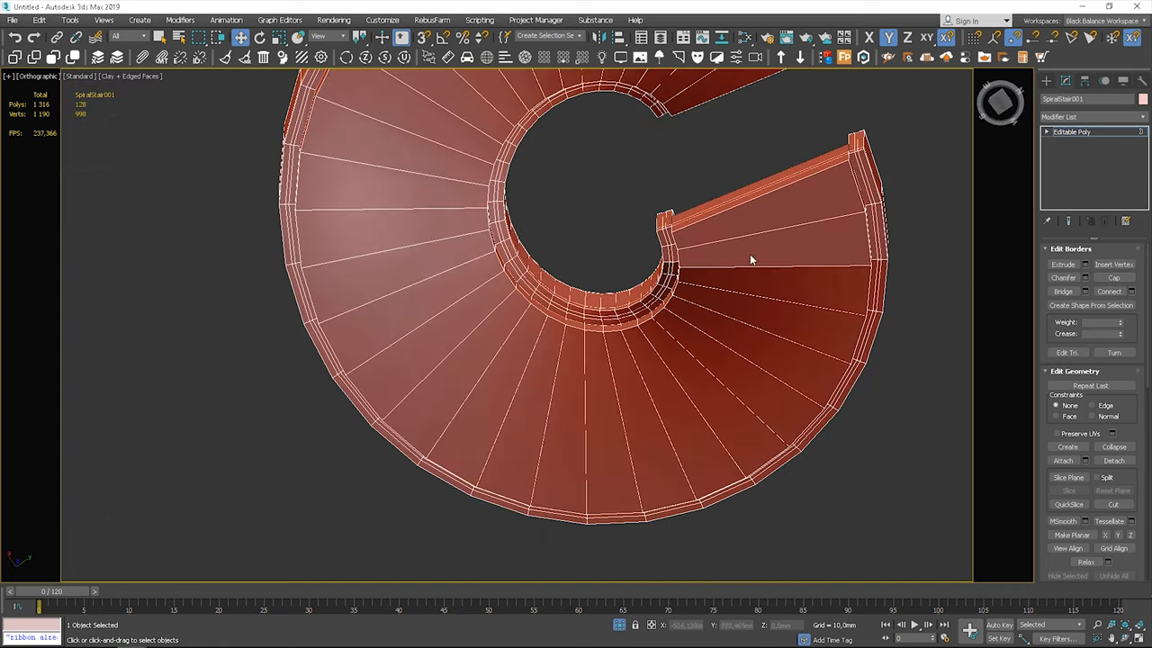
Extrude the border edge loops upward into thin railing walls along both stair sides
click(765, 180)
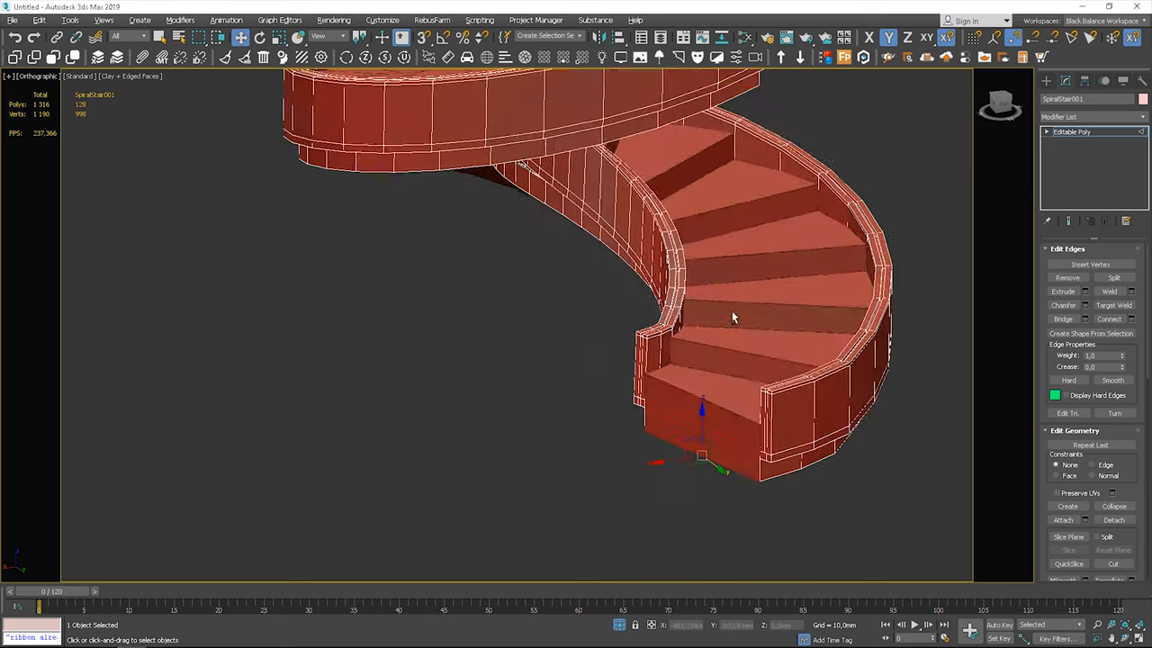
drag(734, 317, 590, 441)
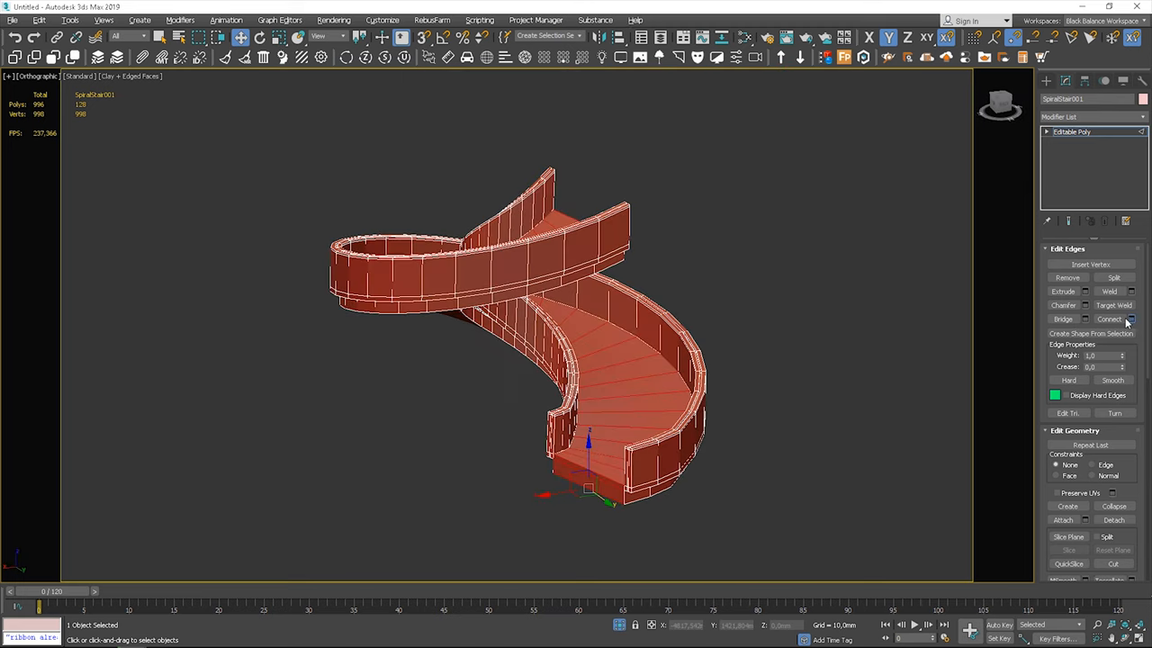
click(1130, 319)
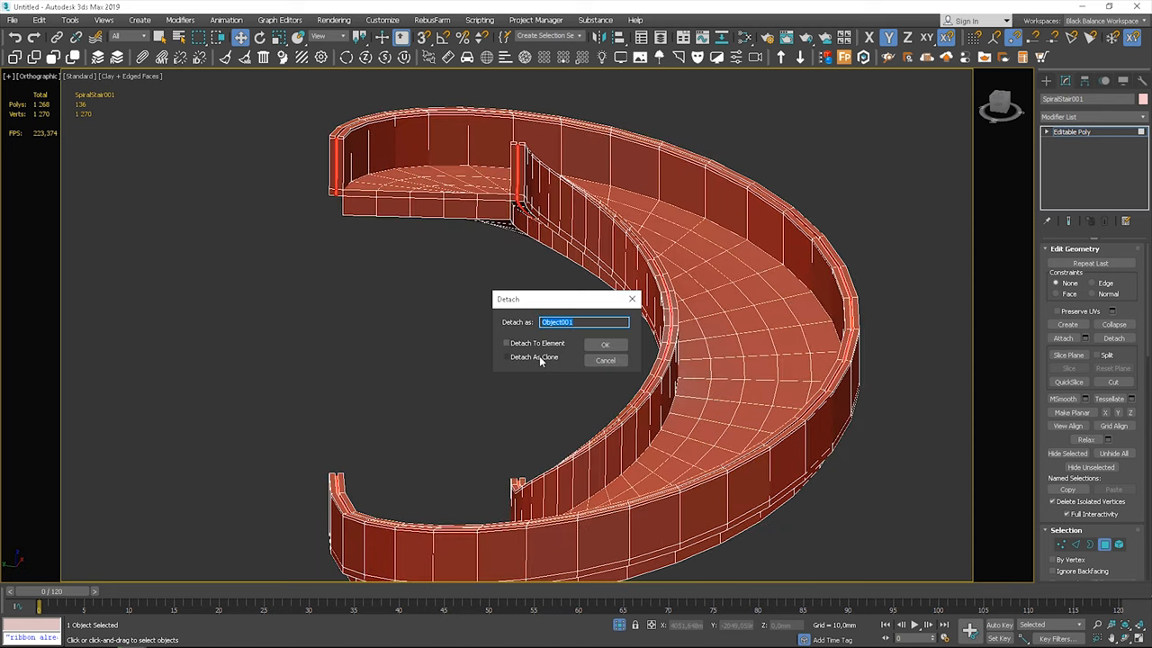
Detach the railing outlines as a clone and select the new outline object
click(604, 343)
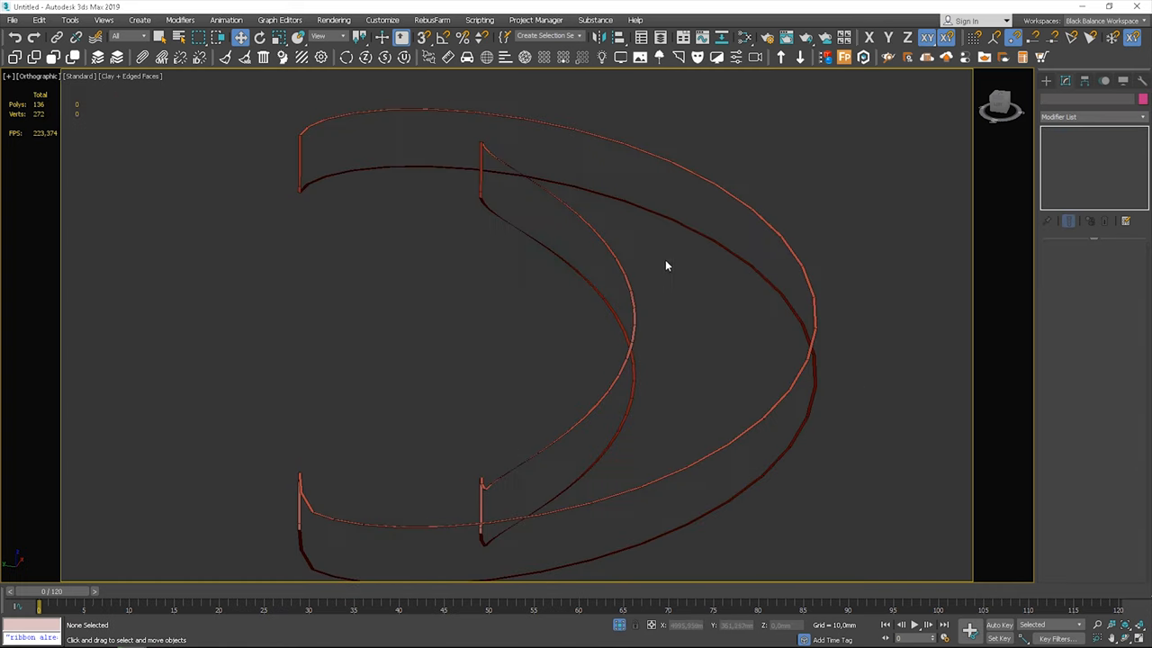
click(482, 162)
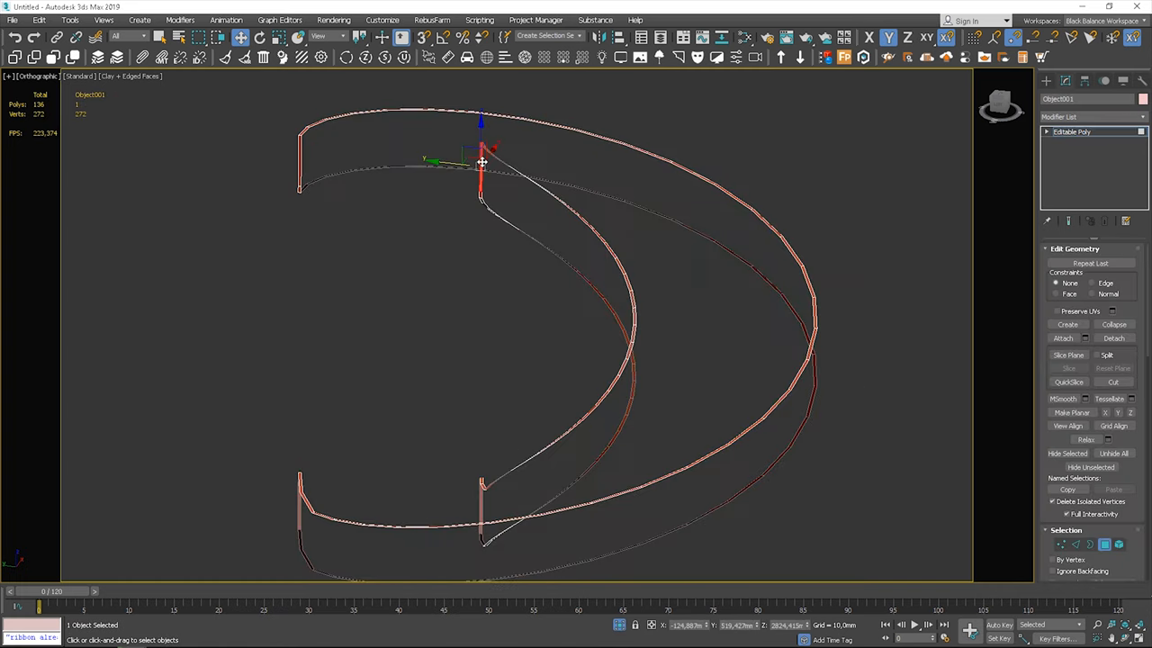
drag(482, 162, 299, 161)
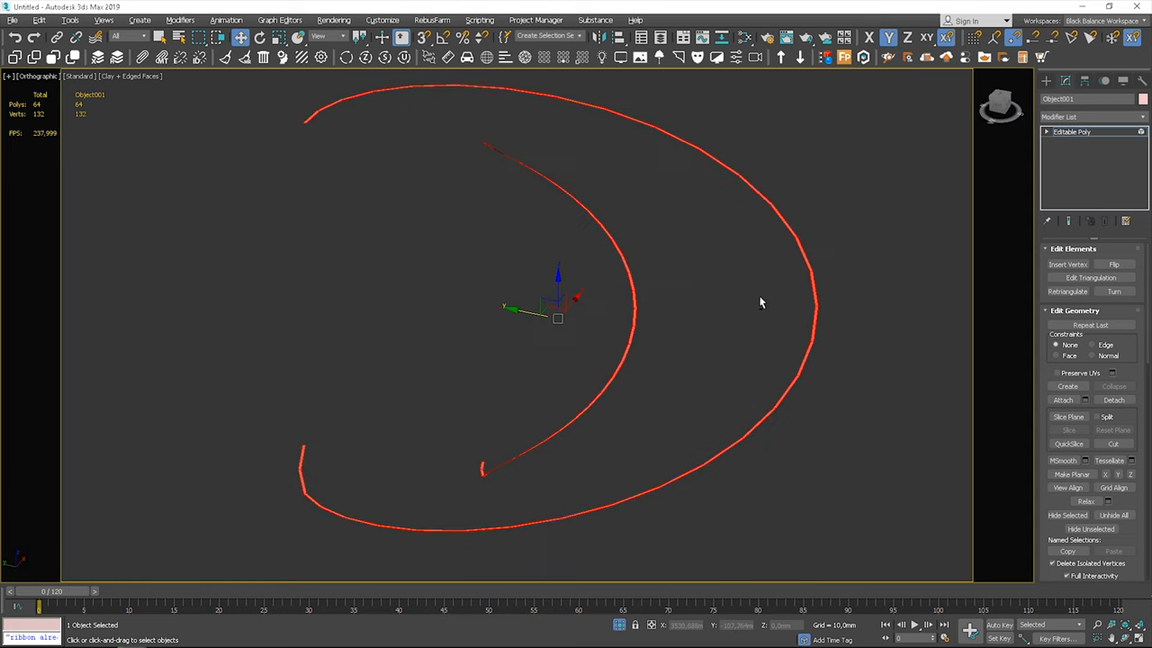
Unhide all objects so the full staircase mesh returns to view
click(1112, 514)
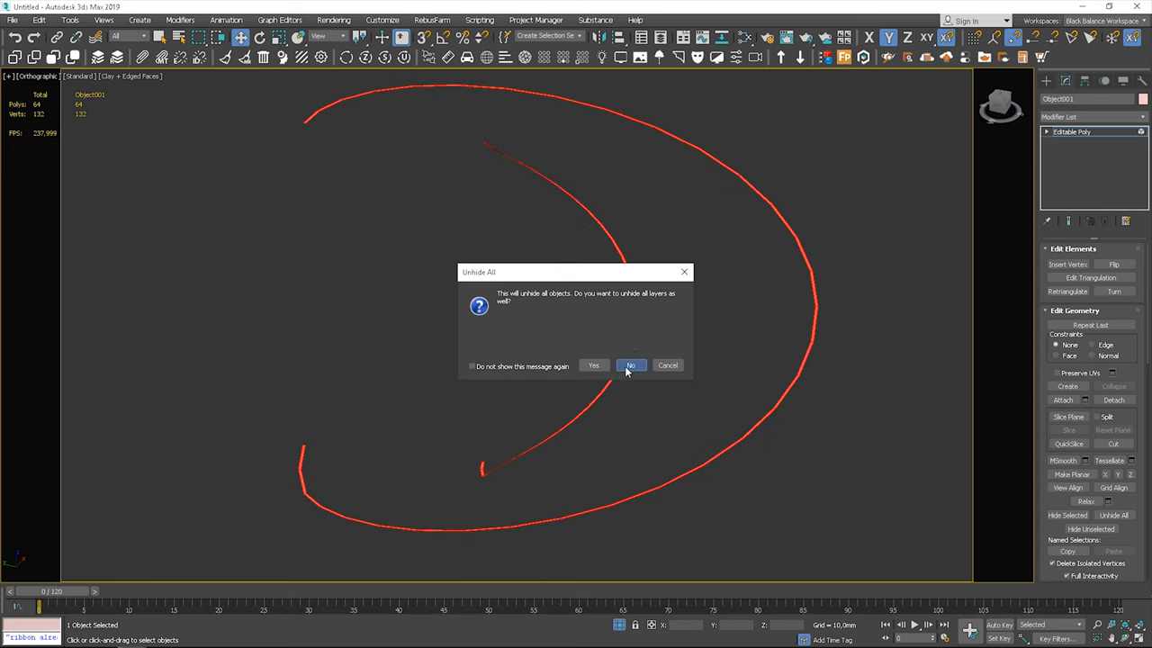
click(630, 365)
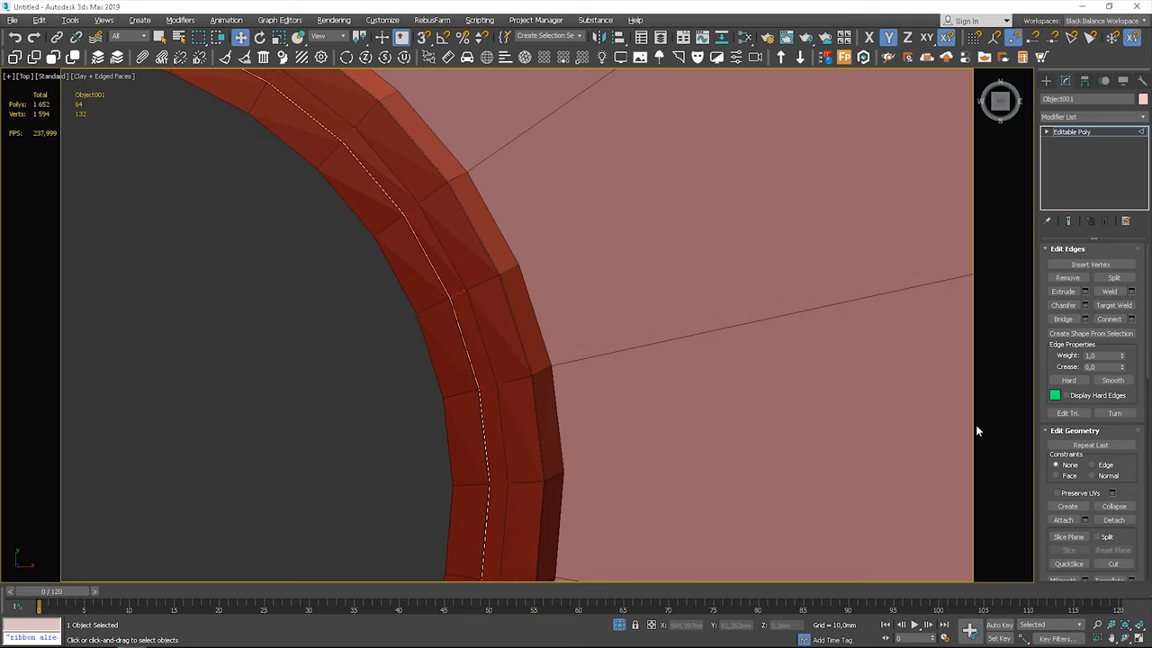
Clone the railing panel band to an element and weld its seam vertices into a continuous strip
click(1086, 319)
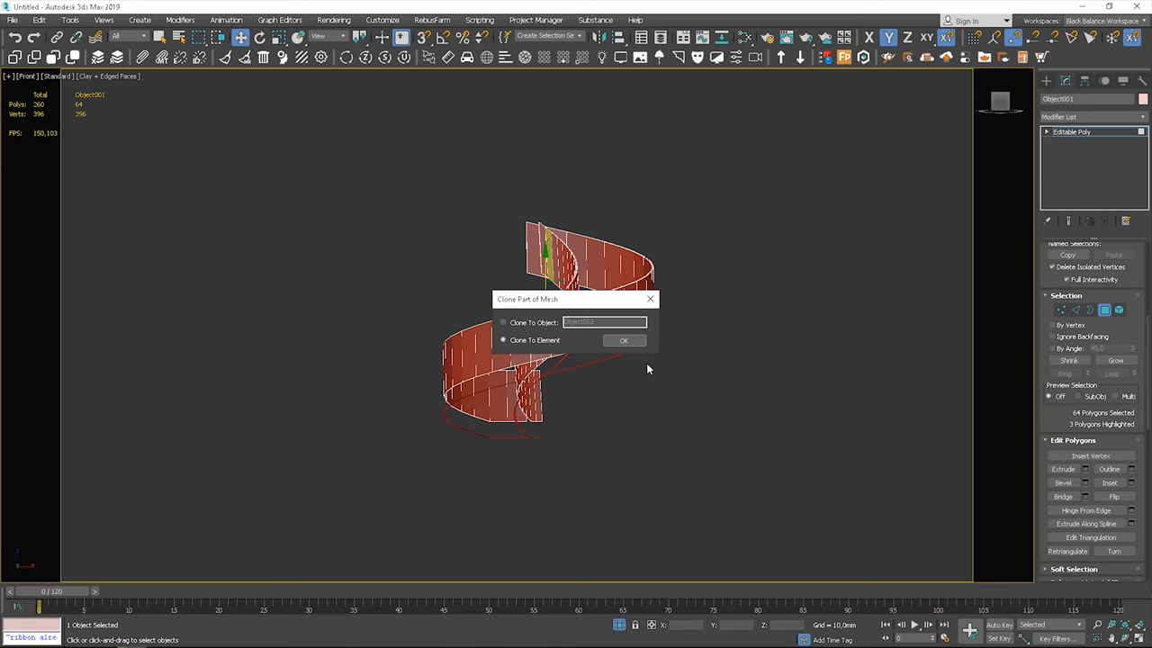
click(622, 340)
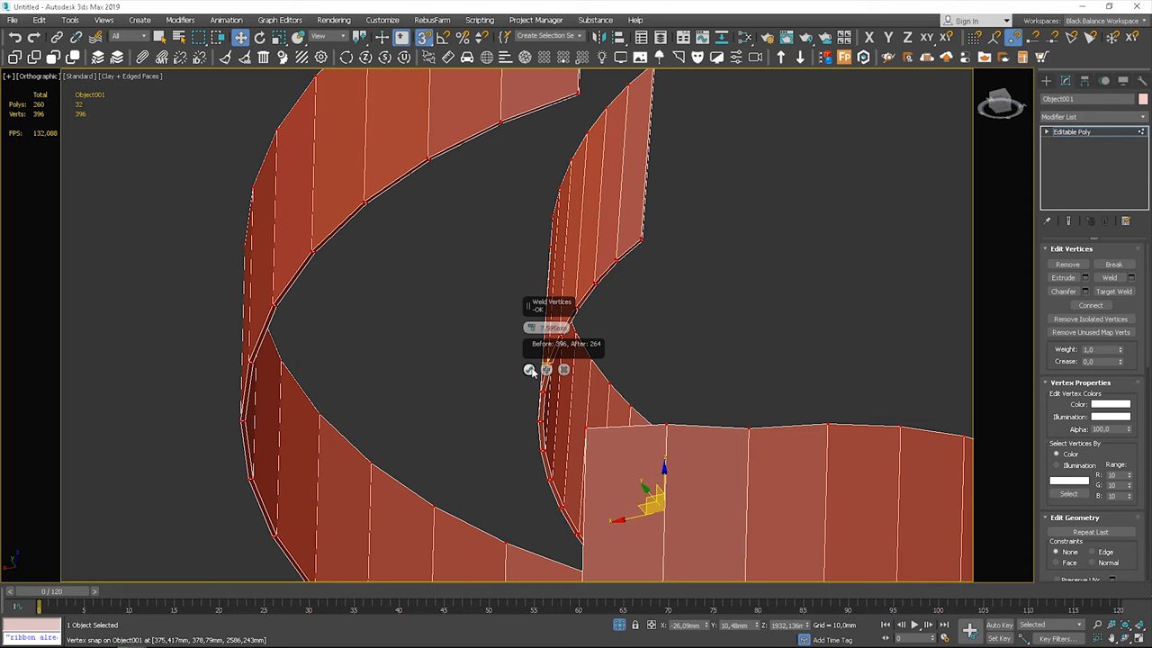
click(536, 309)
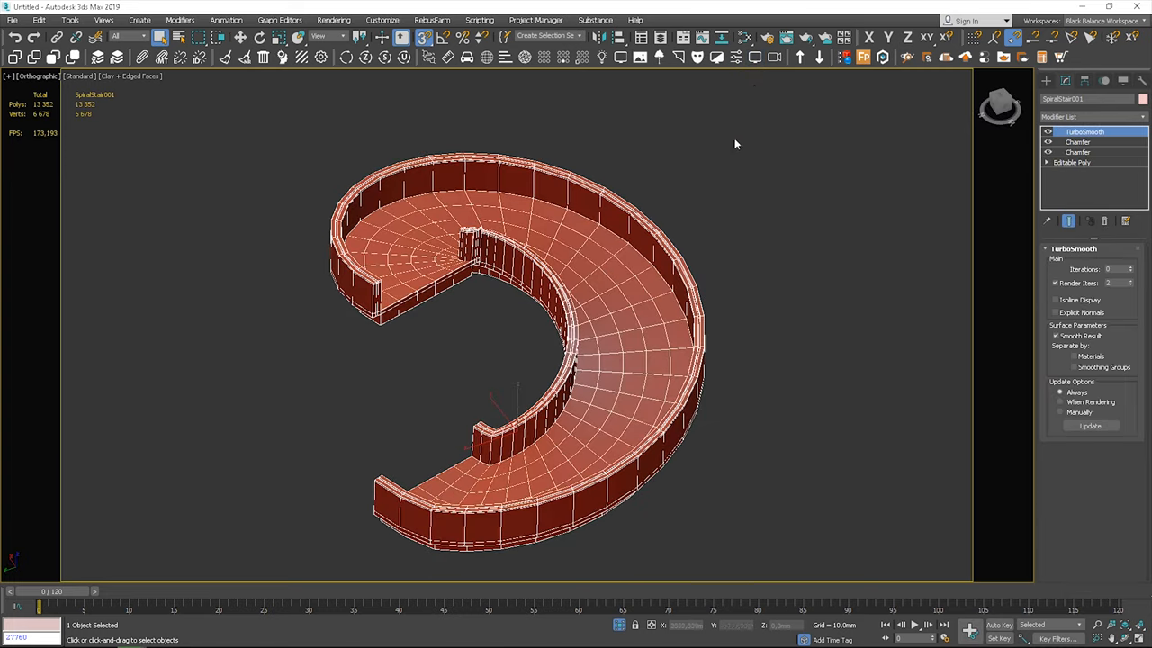
mouse_move(721, 214)
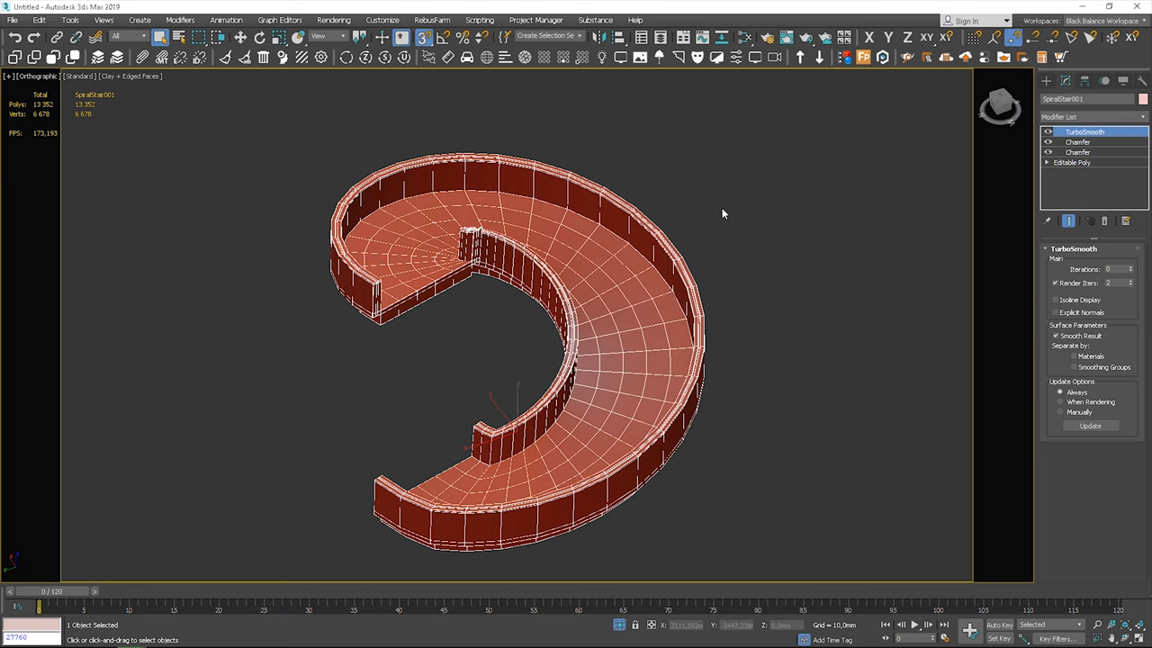
Raise TurboSmooth iterations above the Chamfer for a denser rounded staircase mesh
drag(720, 214, 763, 225)
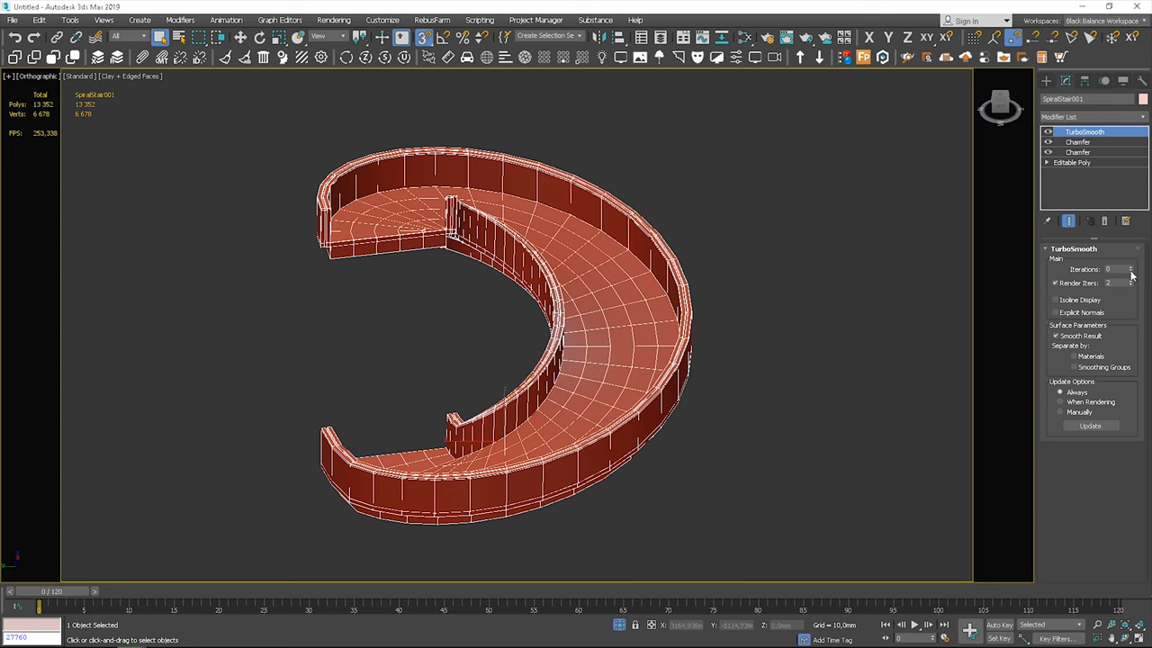
click(1130, 266)
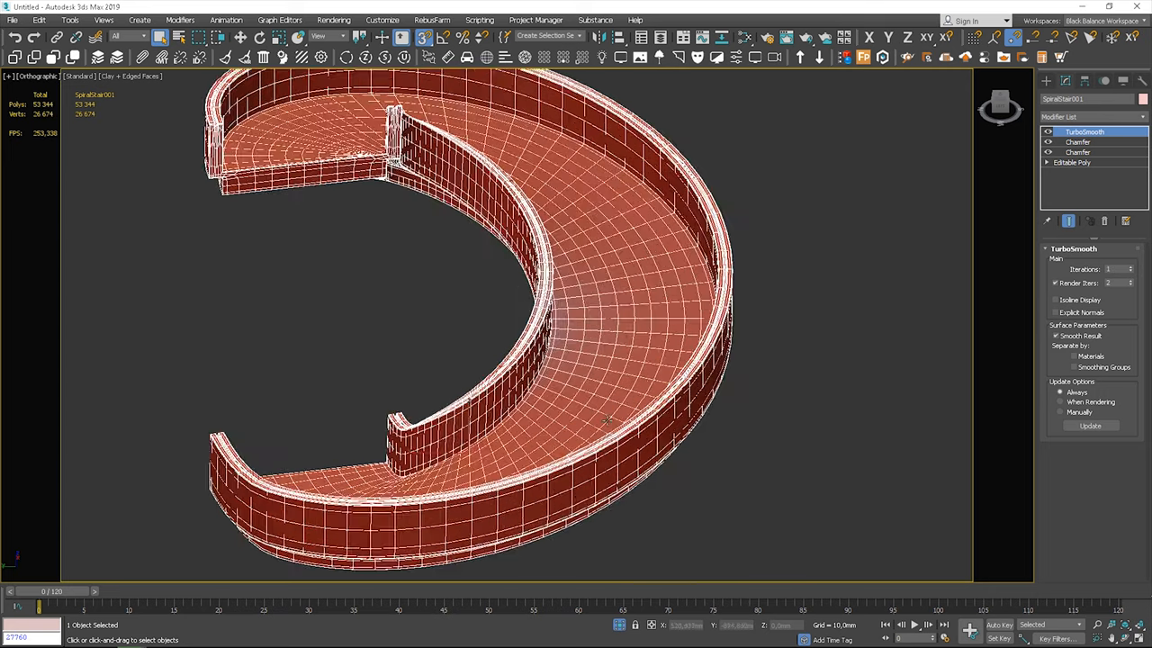